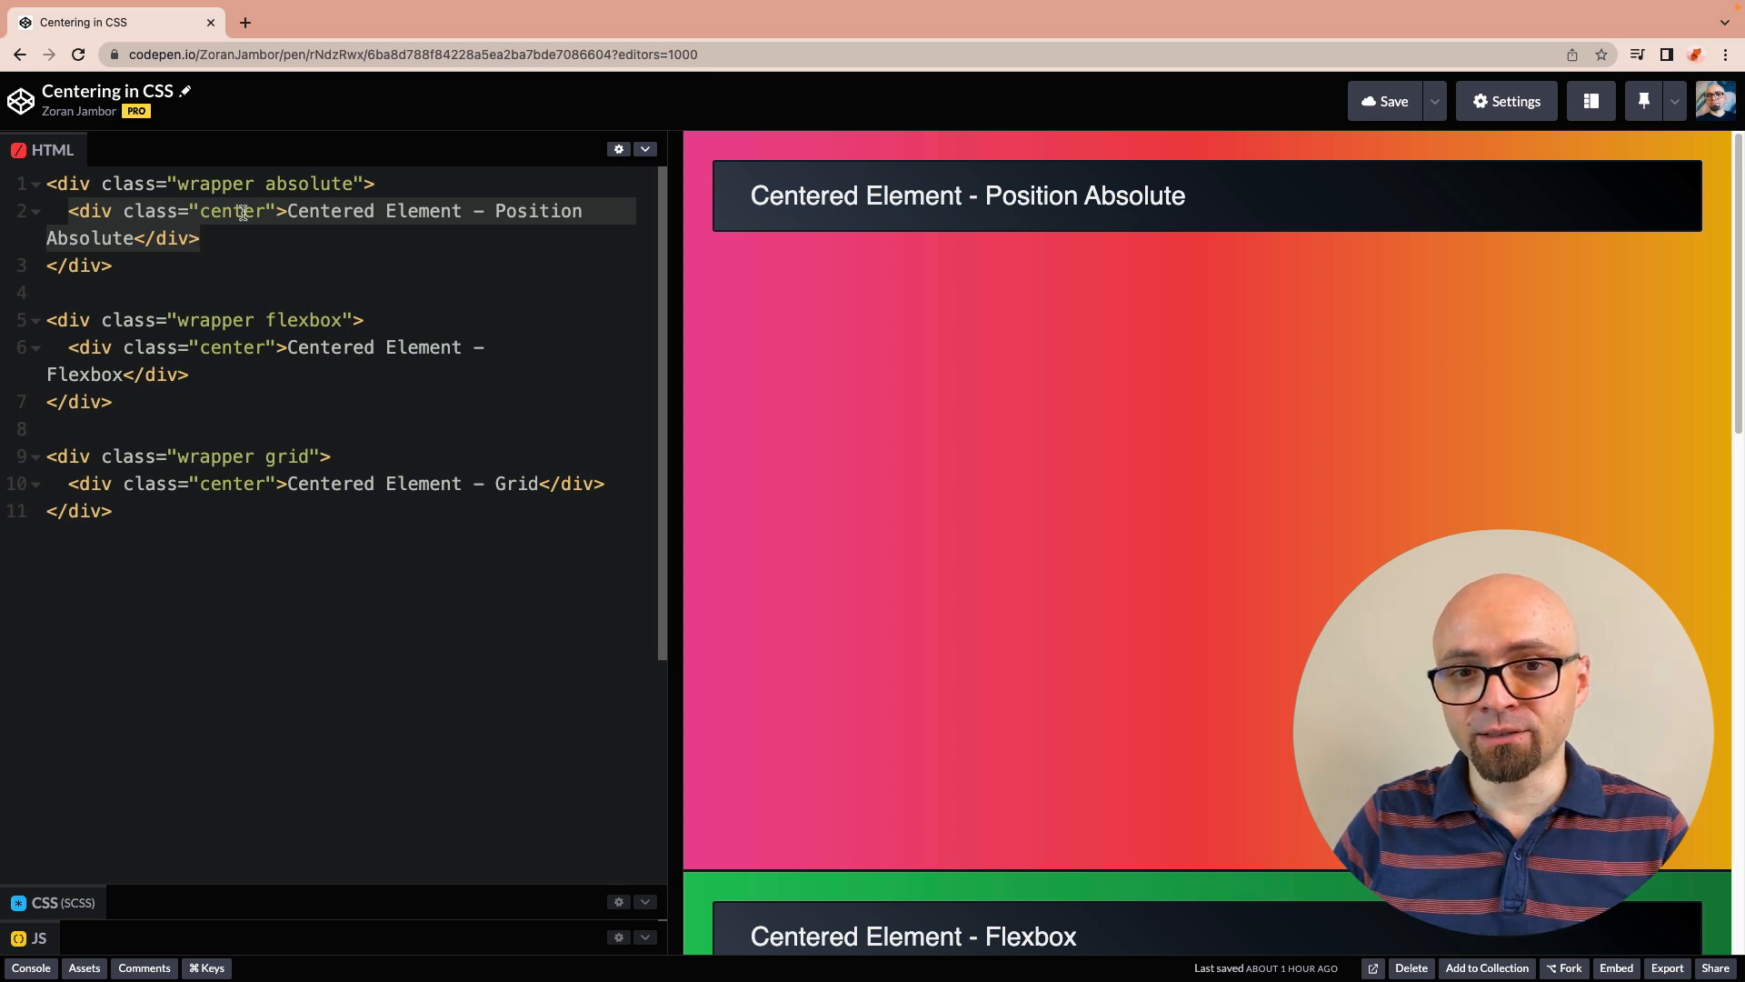
Step: Scroll the SCSS panel to the .center and .absolute rules
{"action": "scroll", "scroll_direction": "down", "scroll_amount": 3}
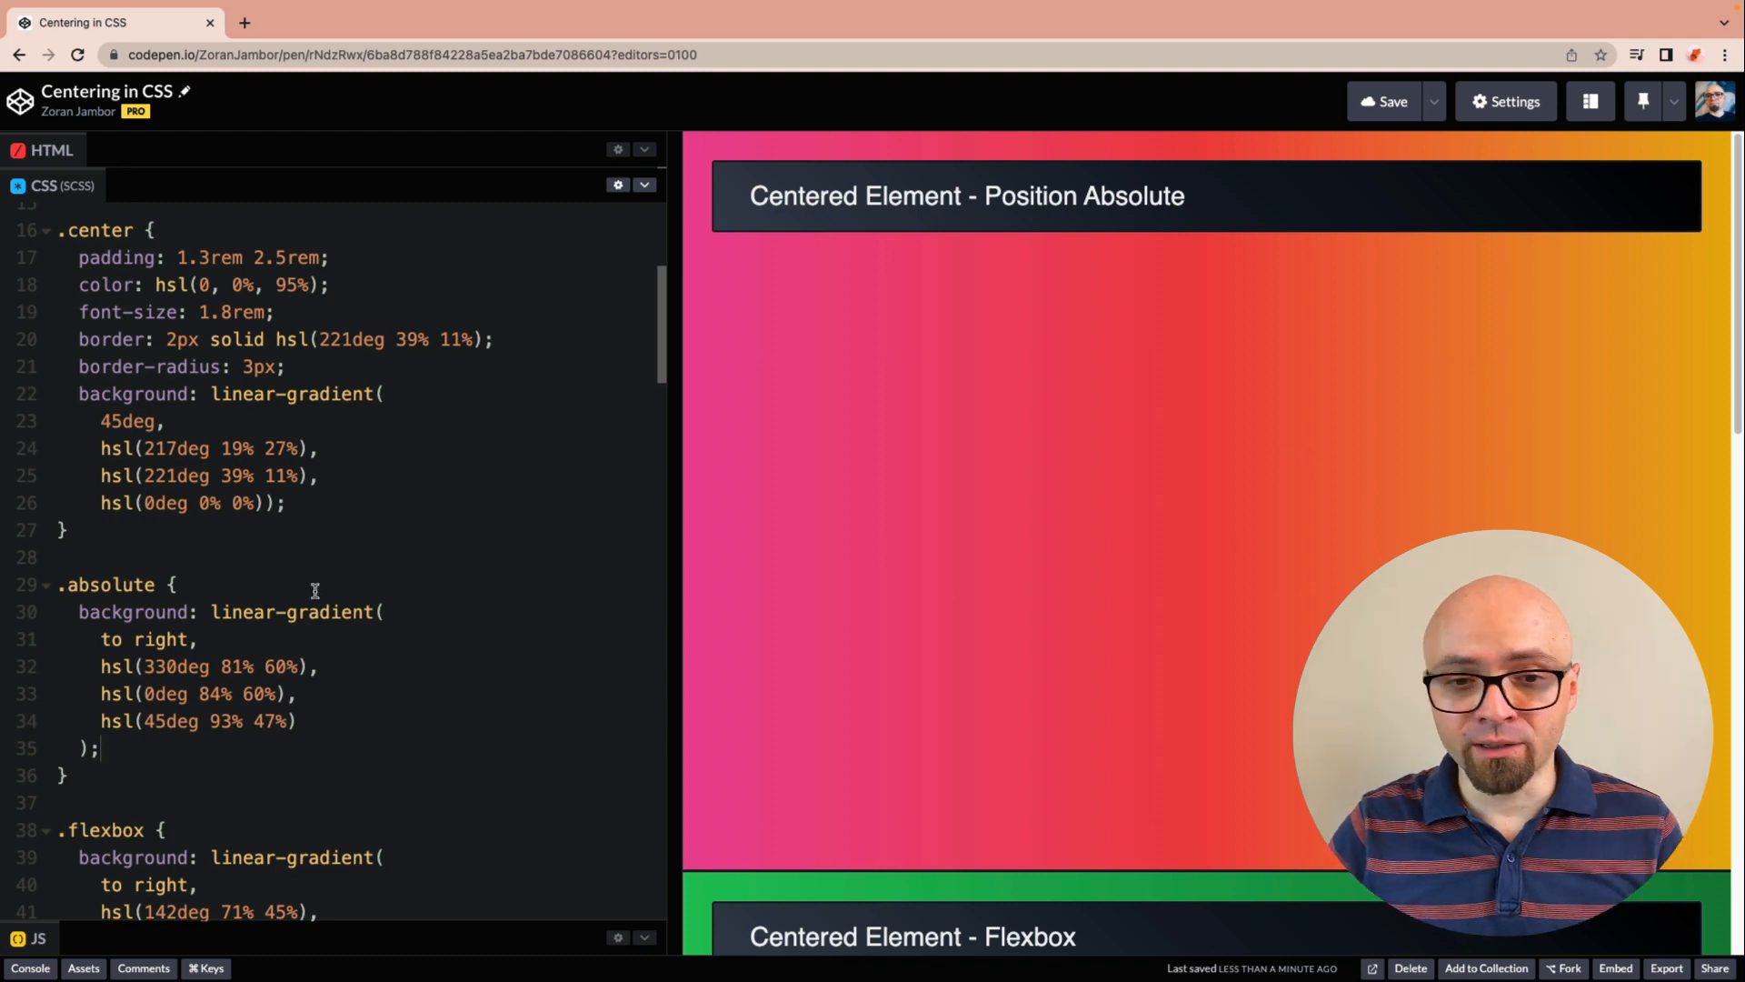
Step: Make .absolute position: relative and give the nested .center top/left 50% offsets
{"action": "type", "text": "p"}
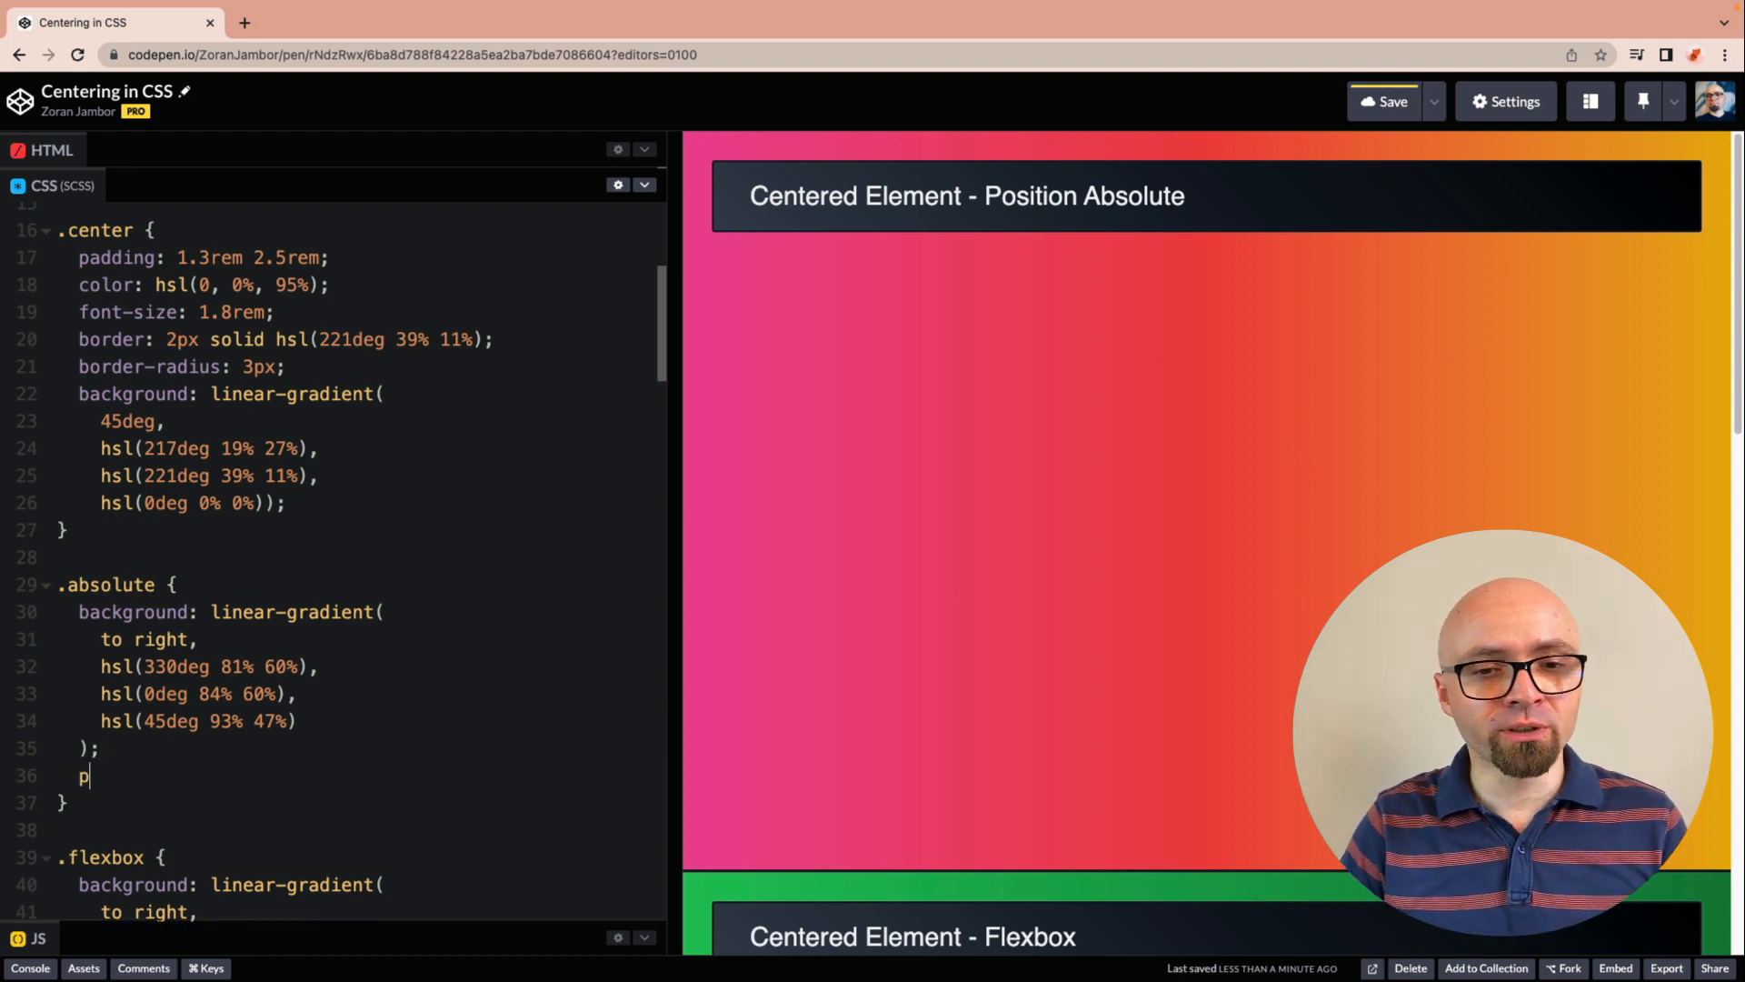
{"action": "type", "text": "osition: relative;"}
{"action": "type", "text": "top: 50%;"}
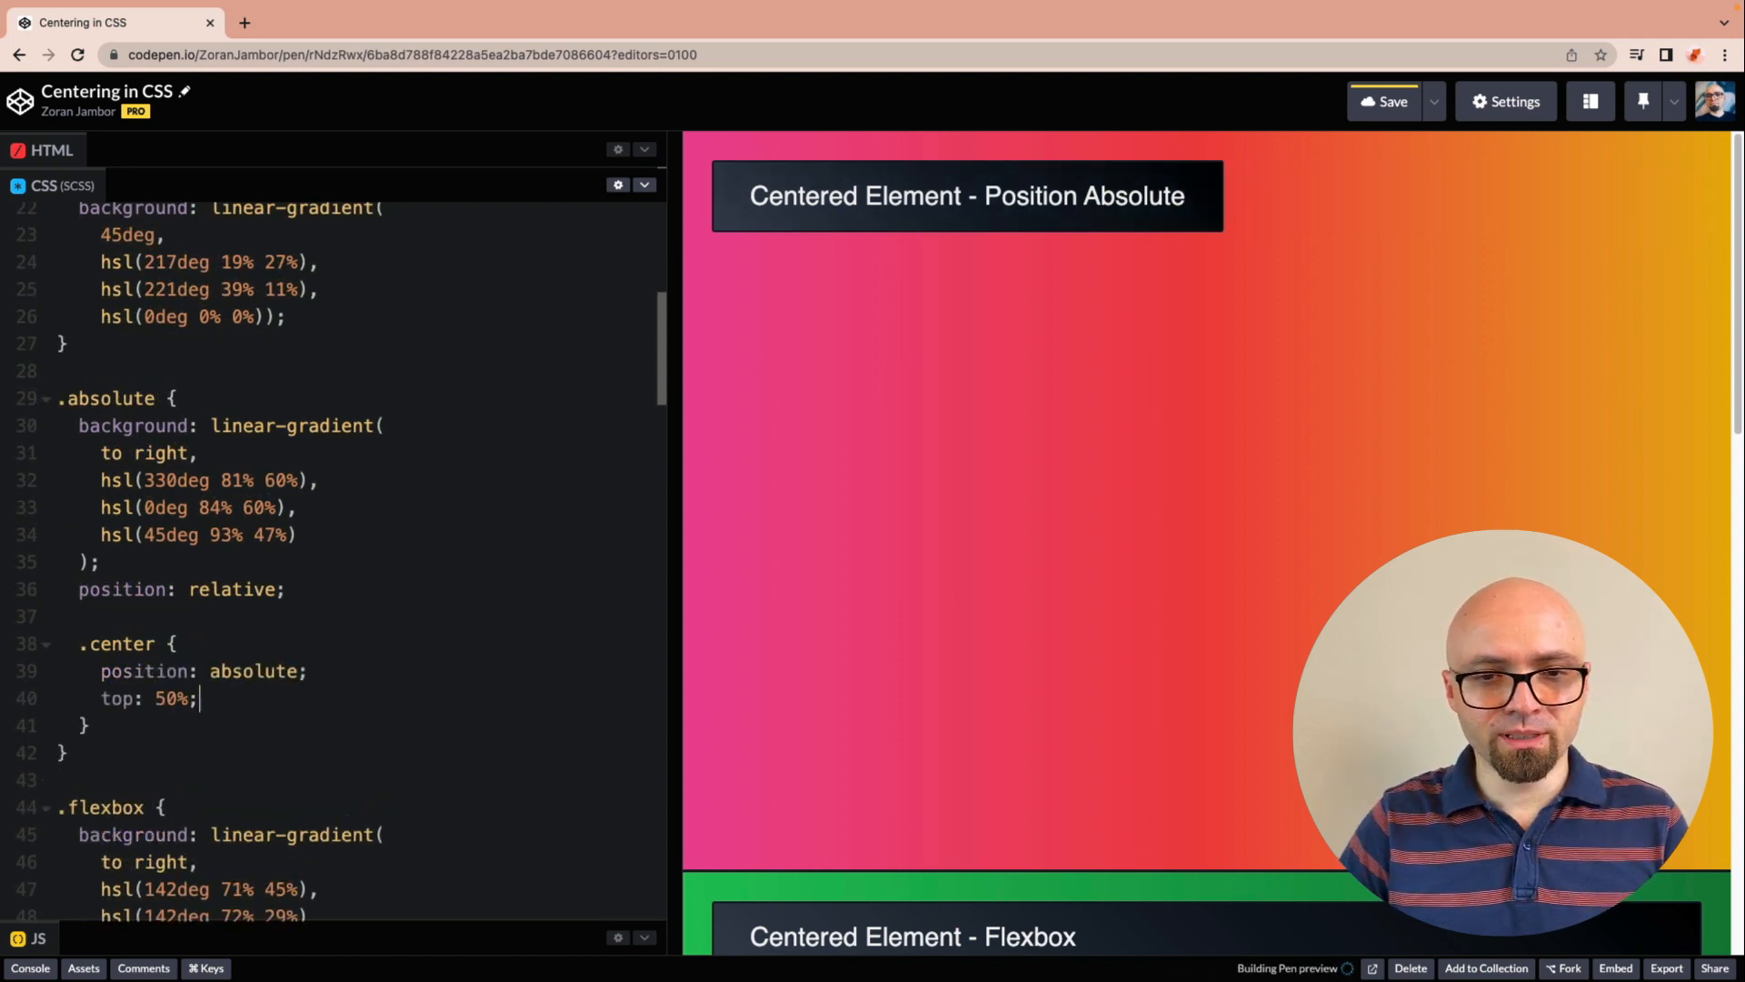
{"action": "type", "text": "left: 50%"}
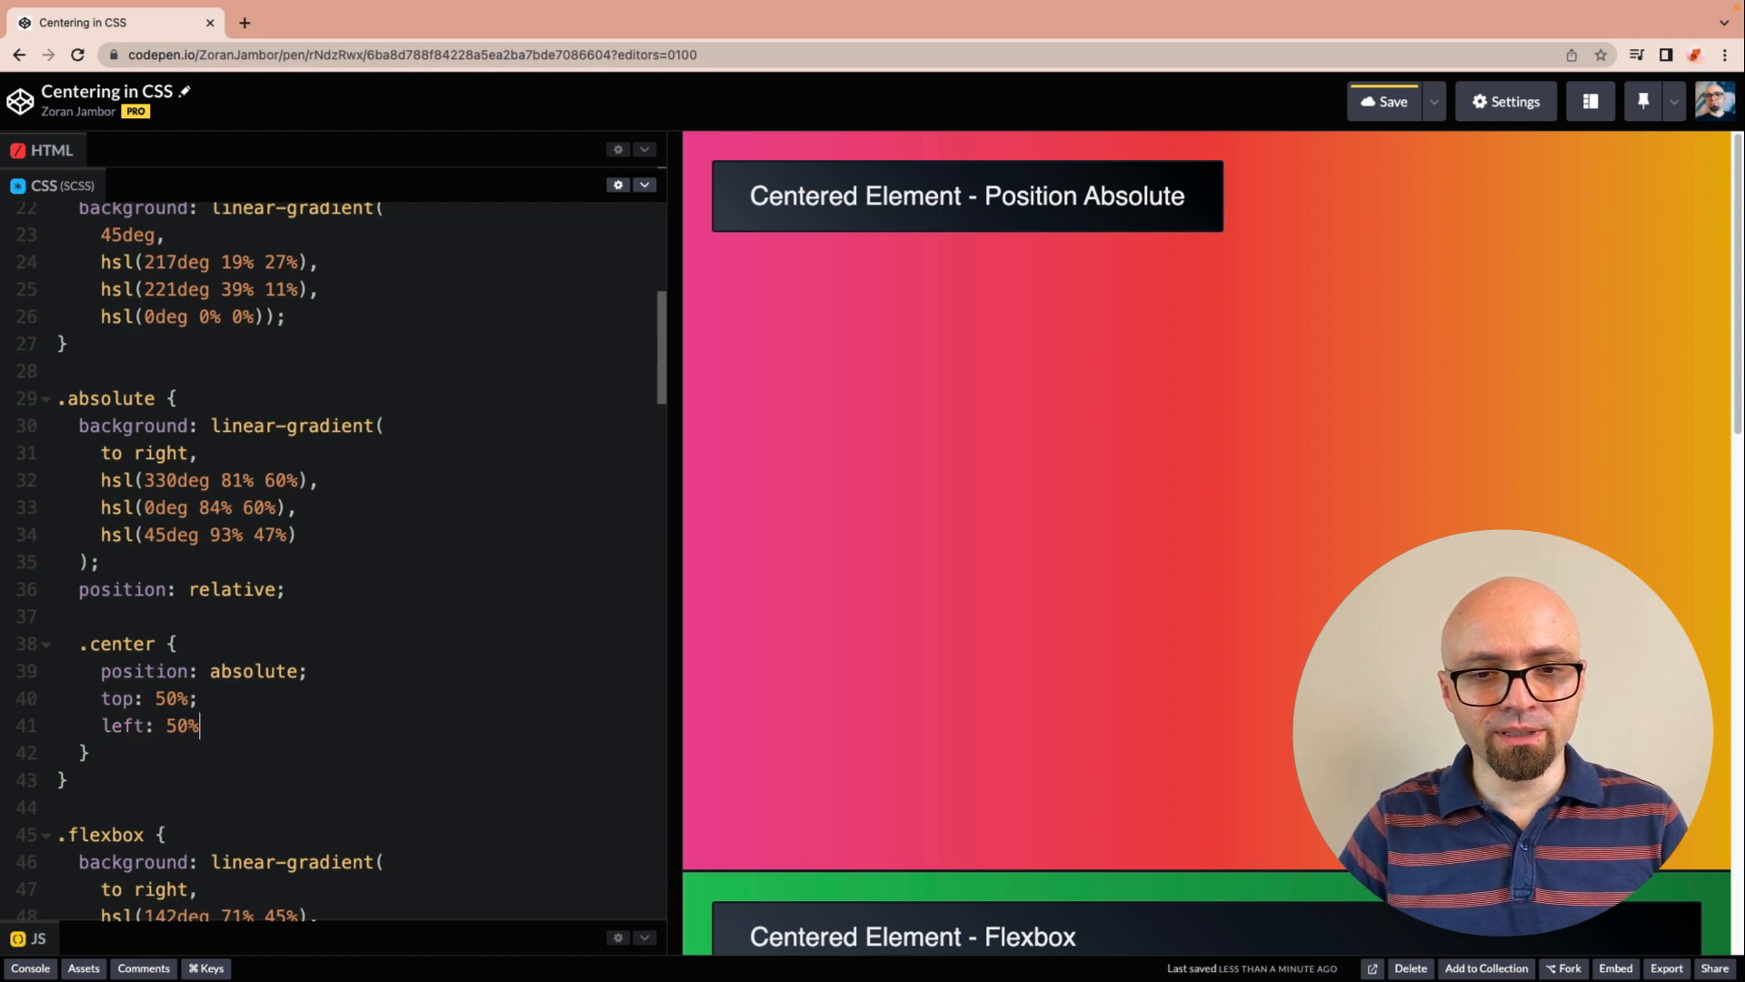
{"action": "type", "text": ";"}
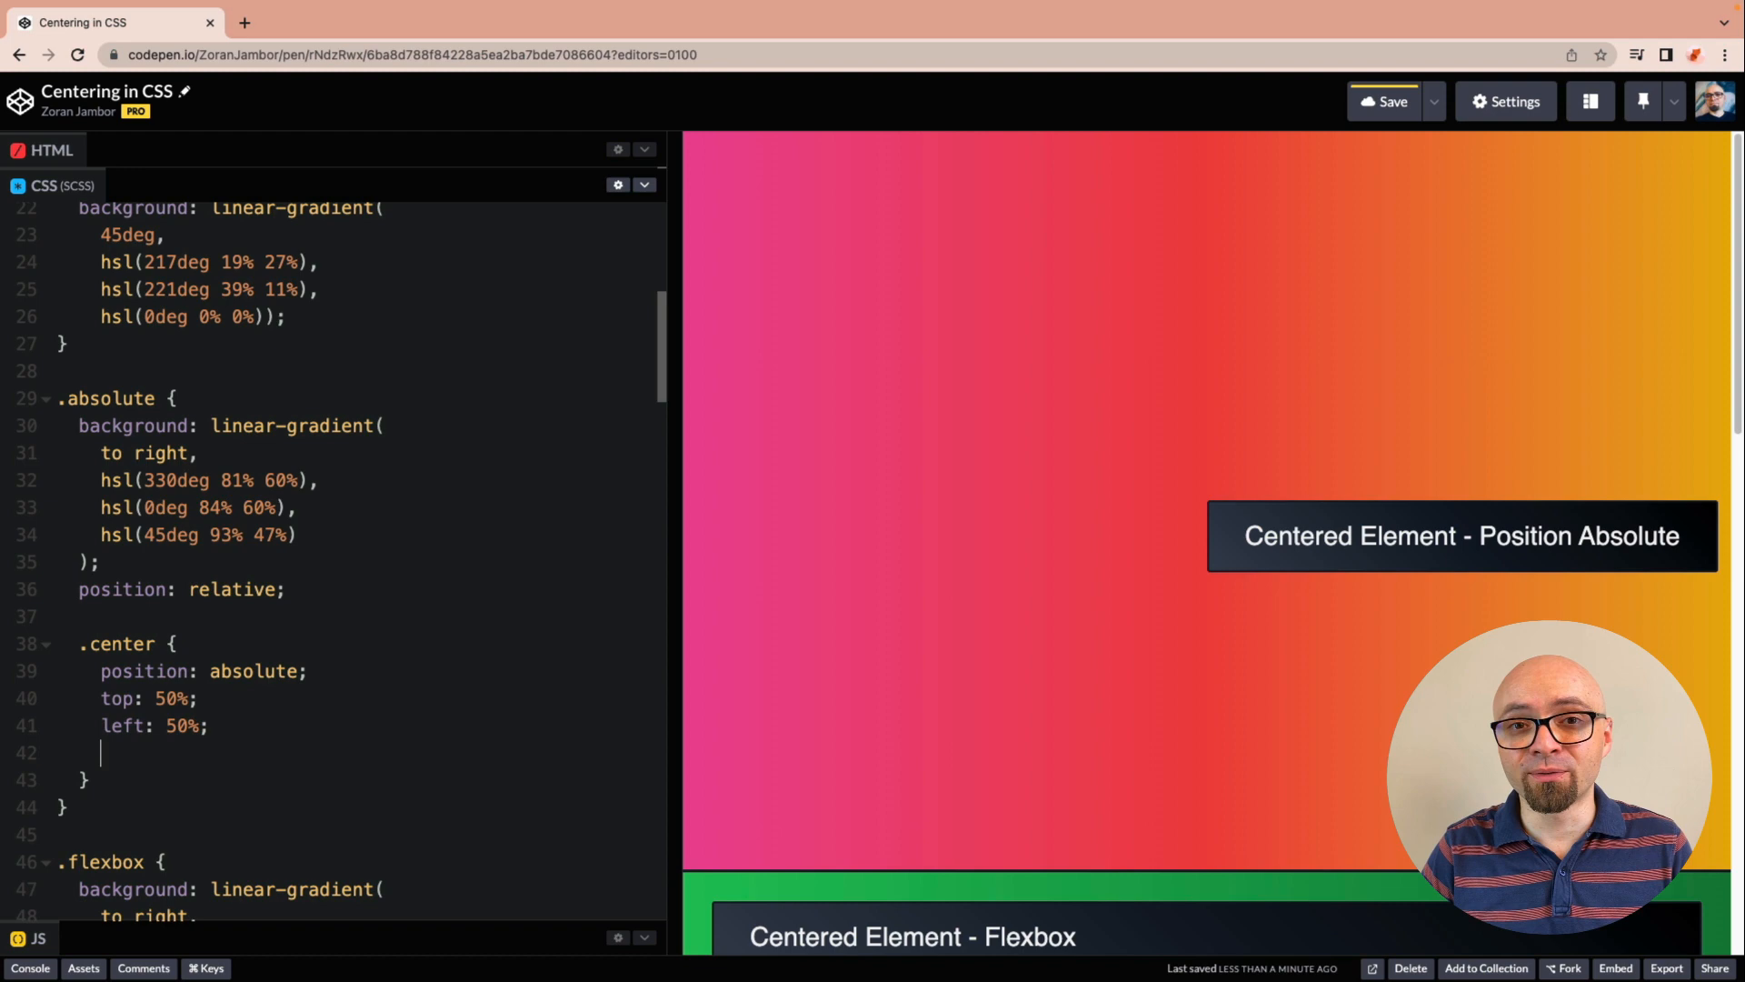
Step: Shift the box back by half its size with translate -50%, -50%
{"action": "type", "text": "transform: translate(-50%, -50%);"}
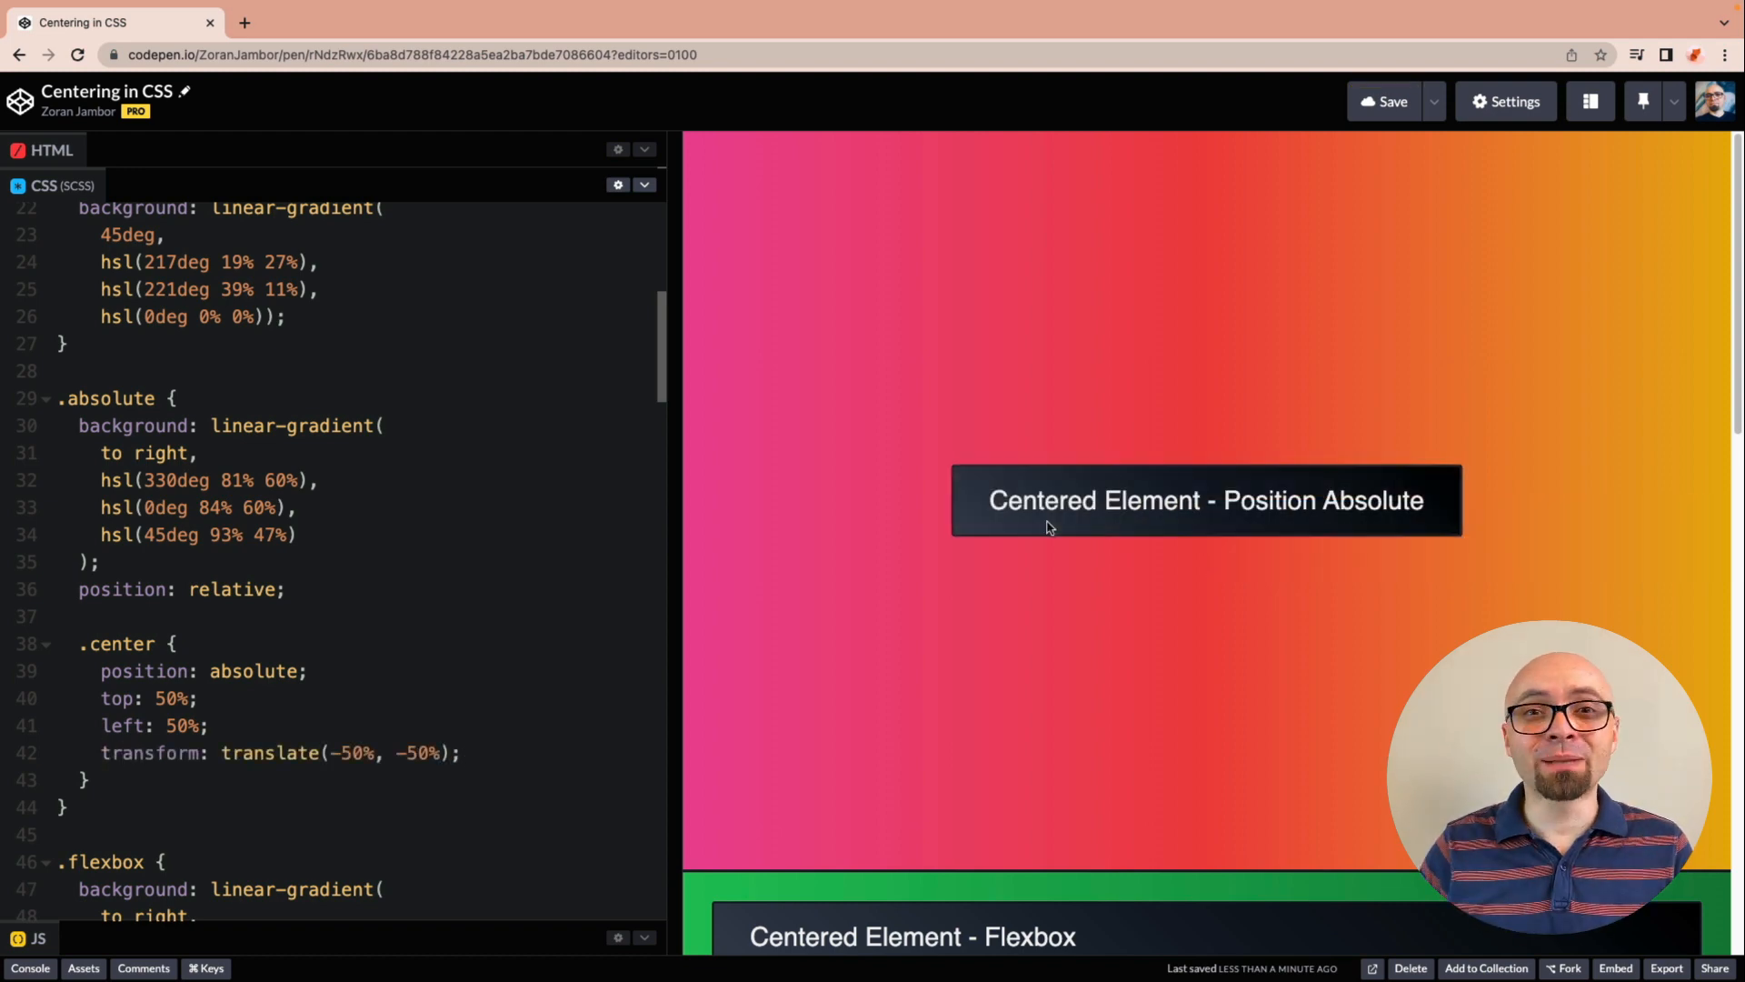
{"action": "scroll", "scroll_direction": "down", "scroll_amount": 3}
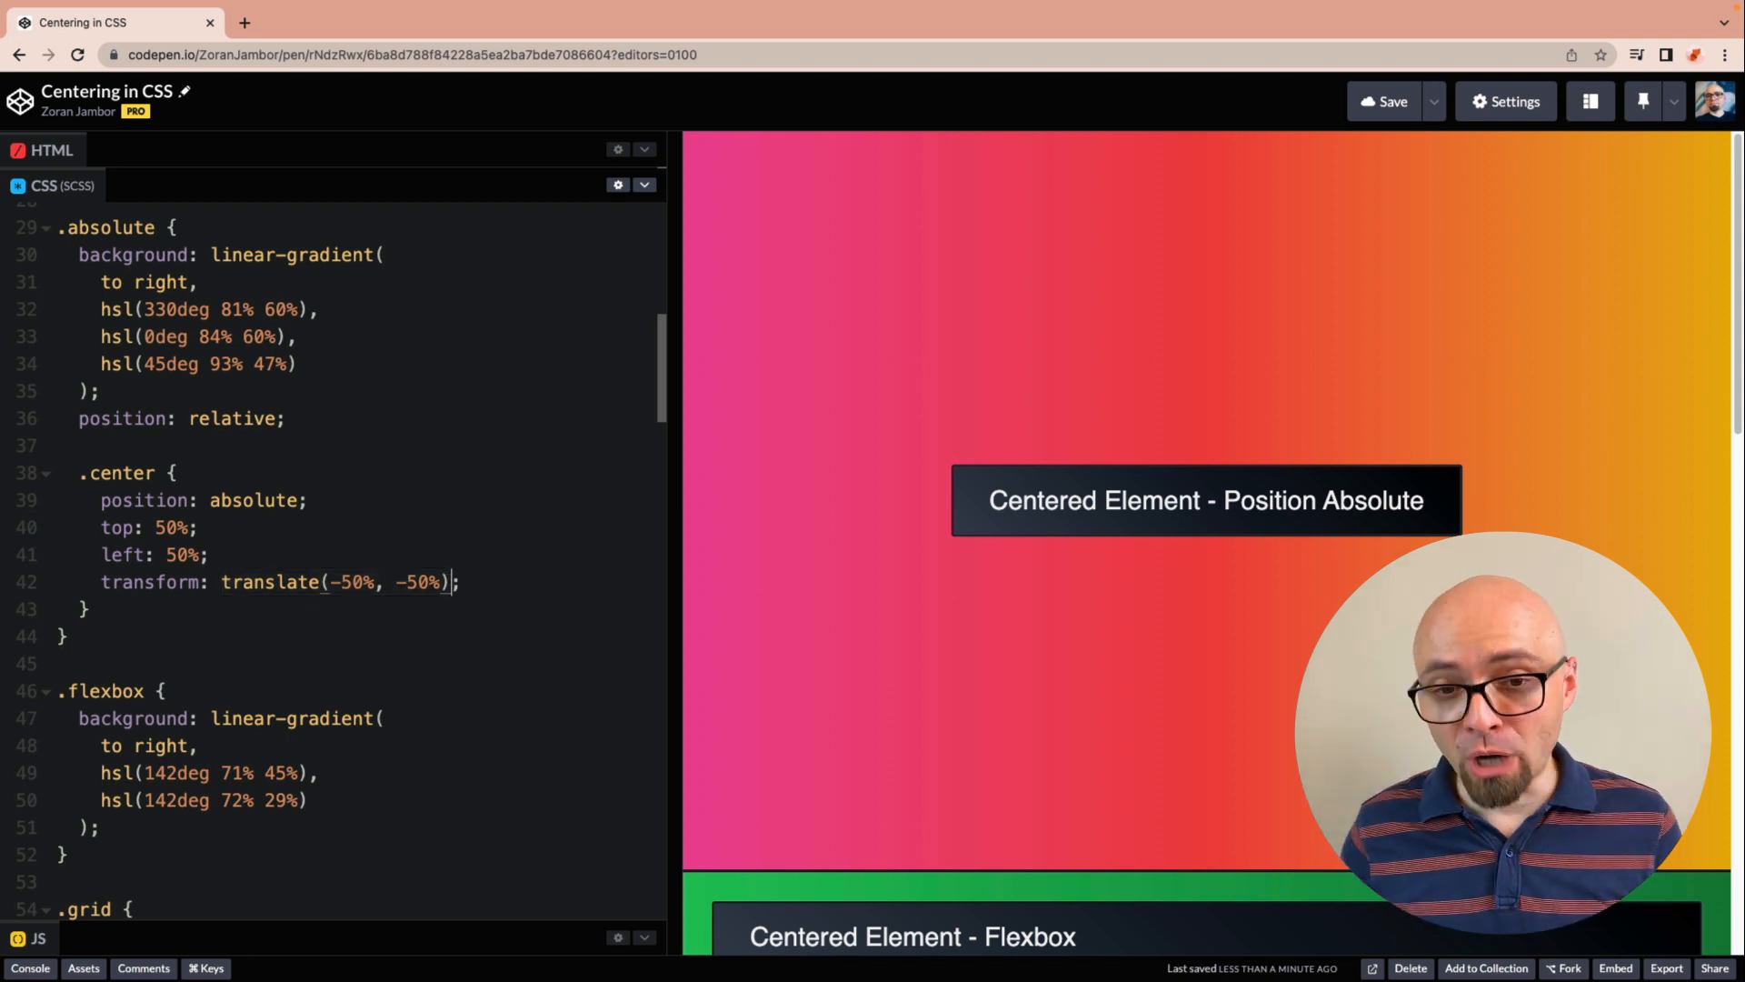
{"action": "type", "text": "translate: -50%, -50%)"}
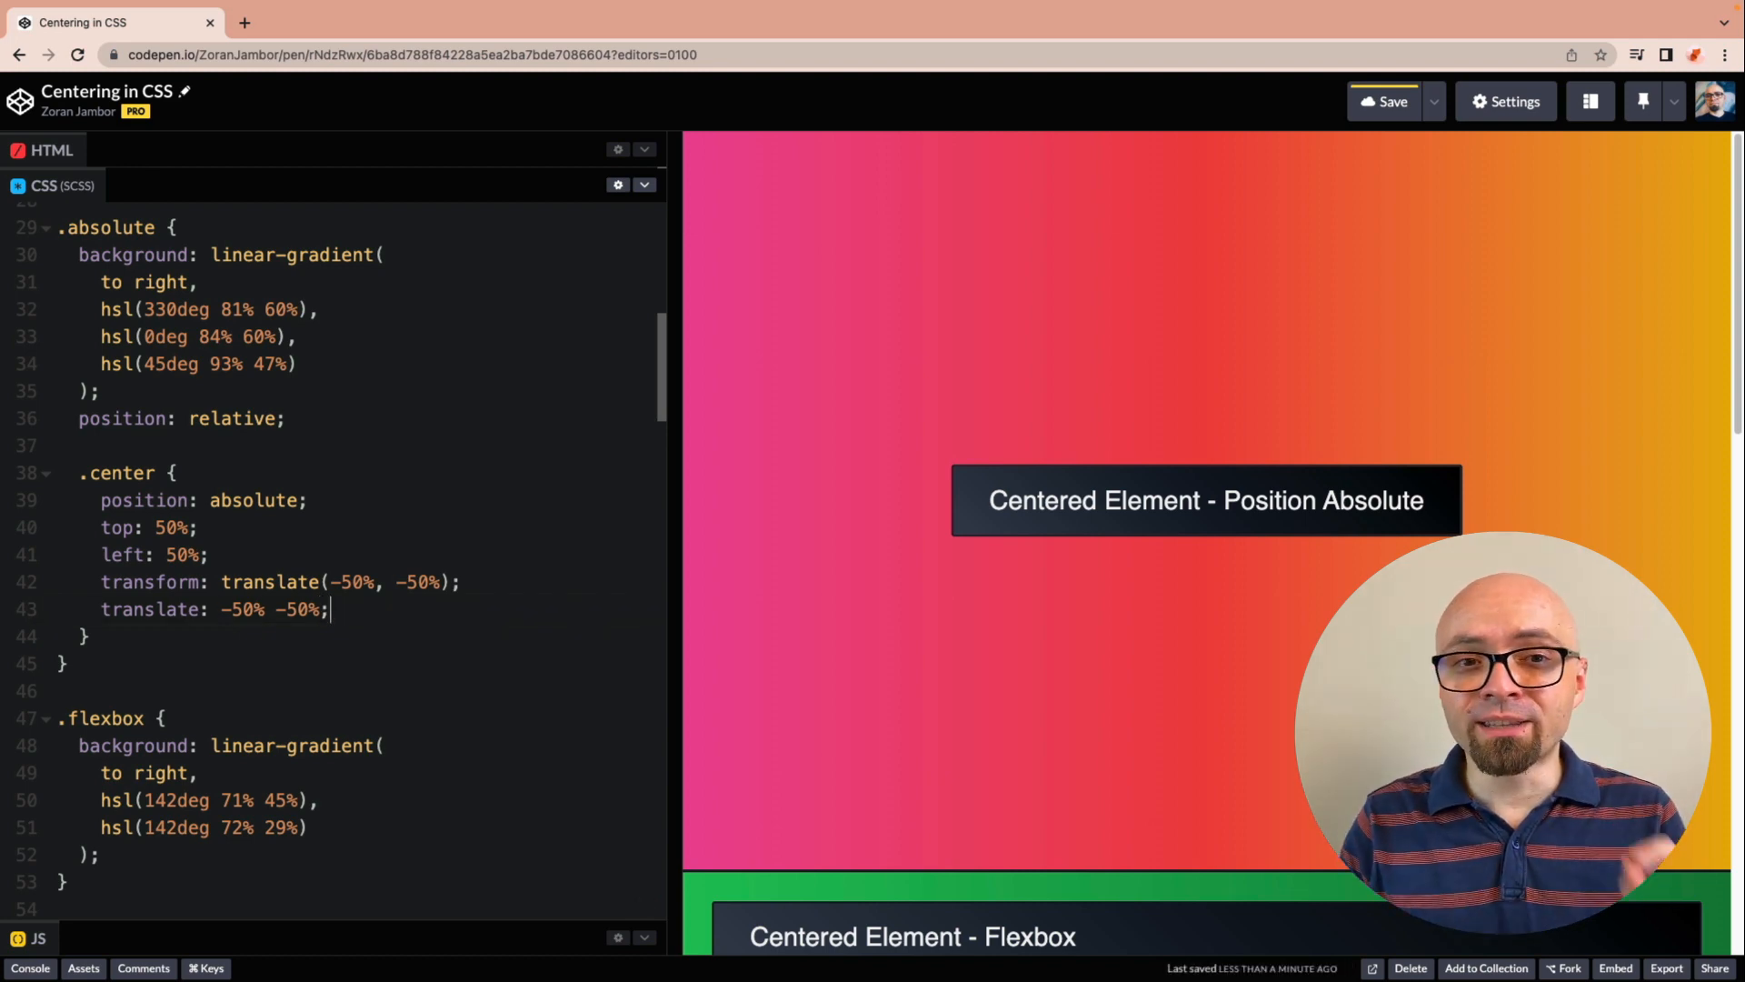
{"action": "mouse_move", "coordinate": [680, 609]}
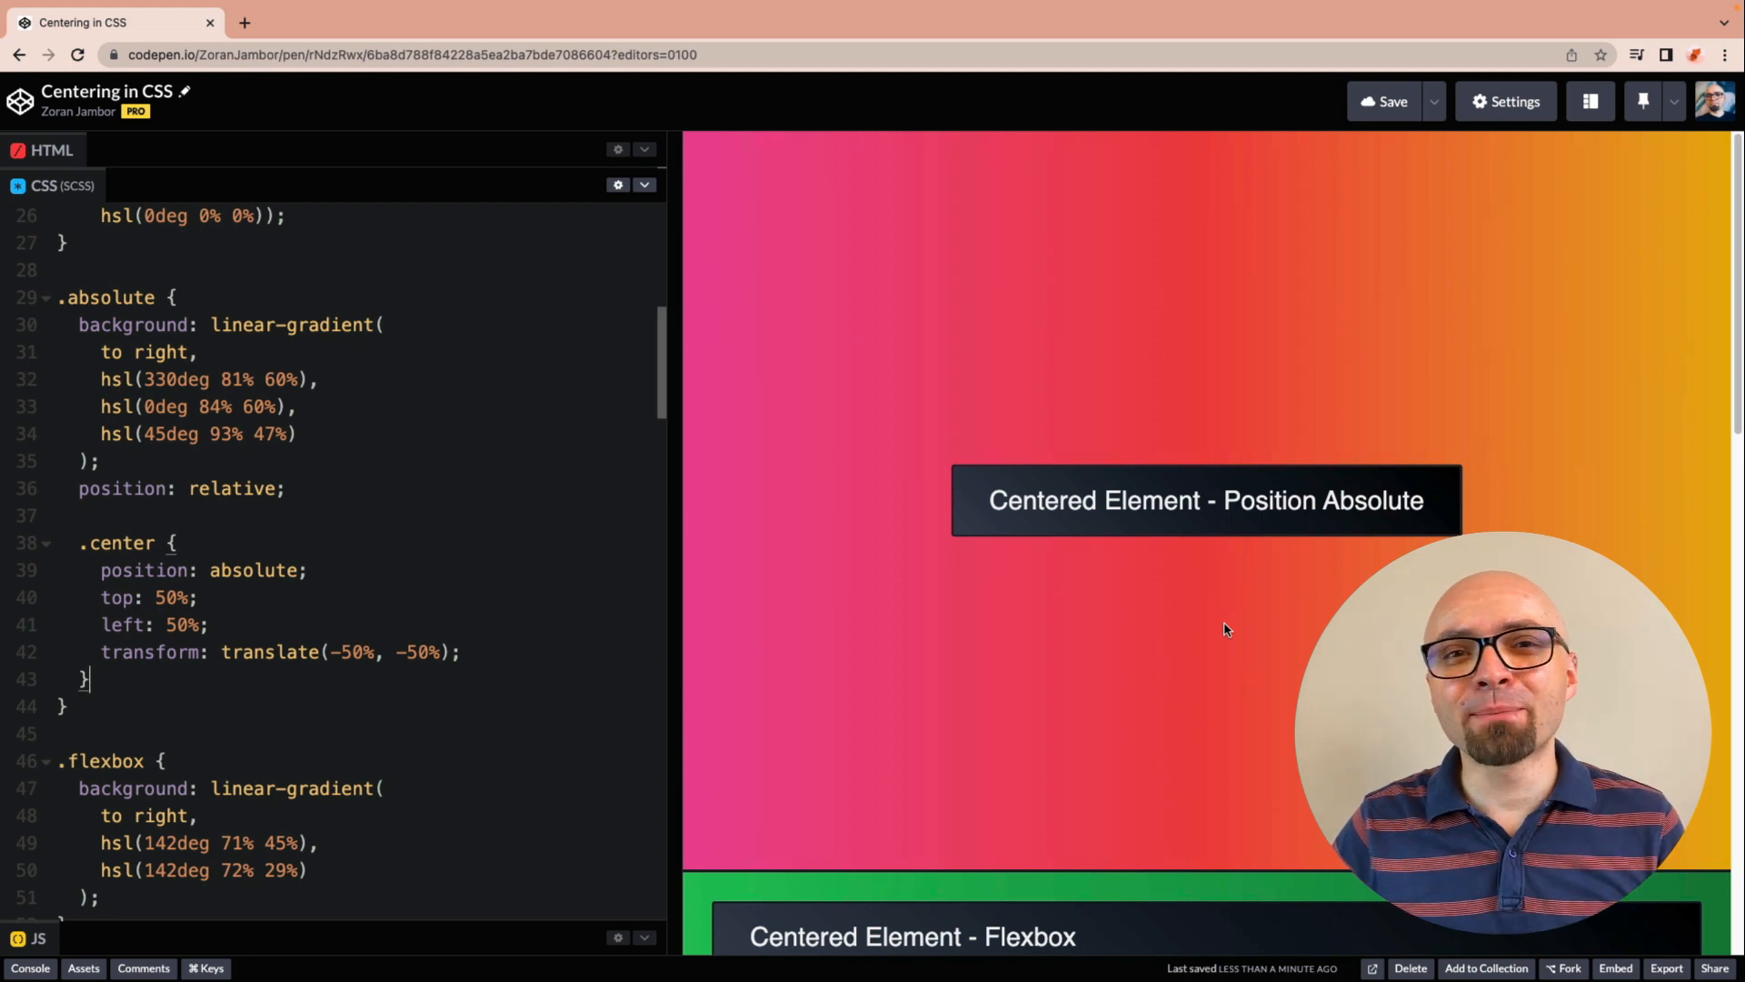
{"action": "mouse_move", "coordinate": [1242, 647]}
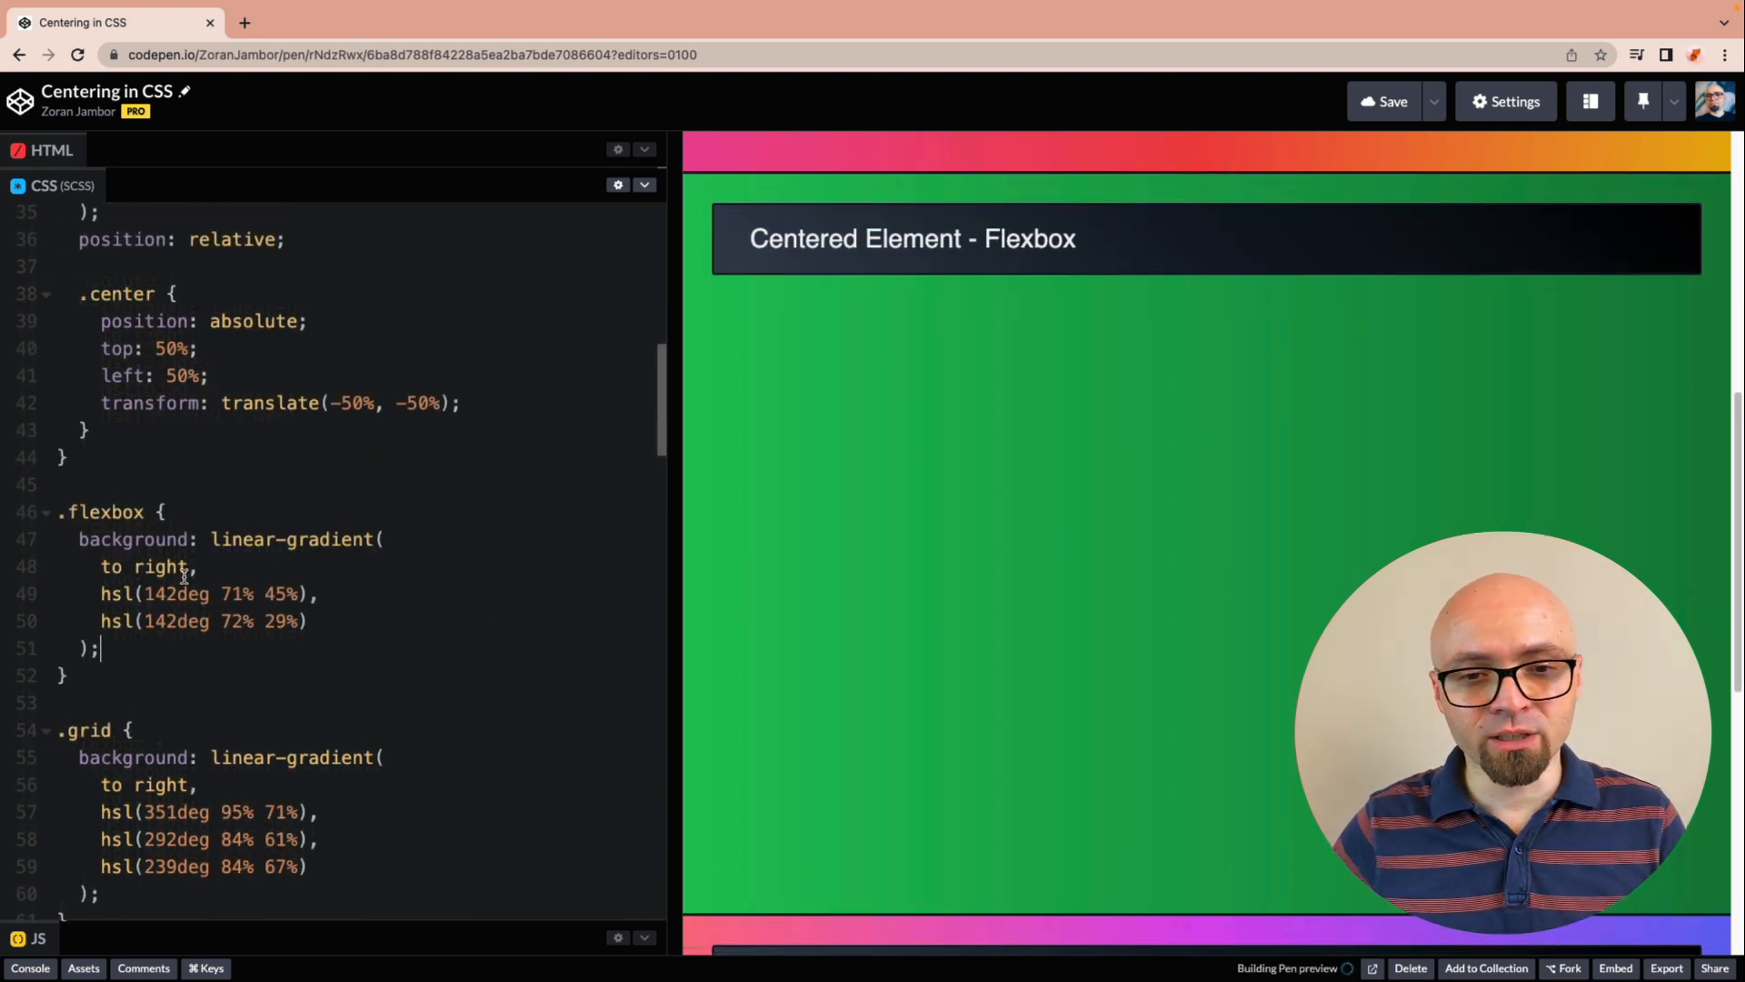
Step: Give .flexbox display: flex with align-items and justify-content center
{"action": "type", "text": "display: flex;"}
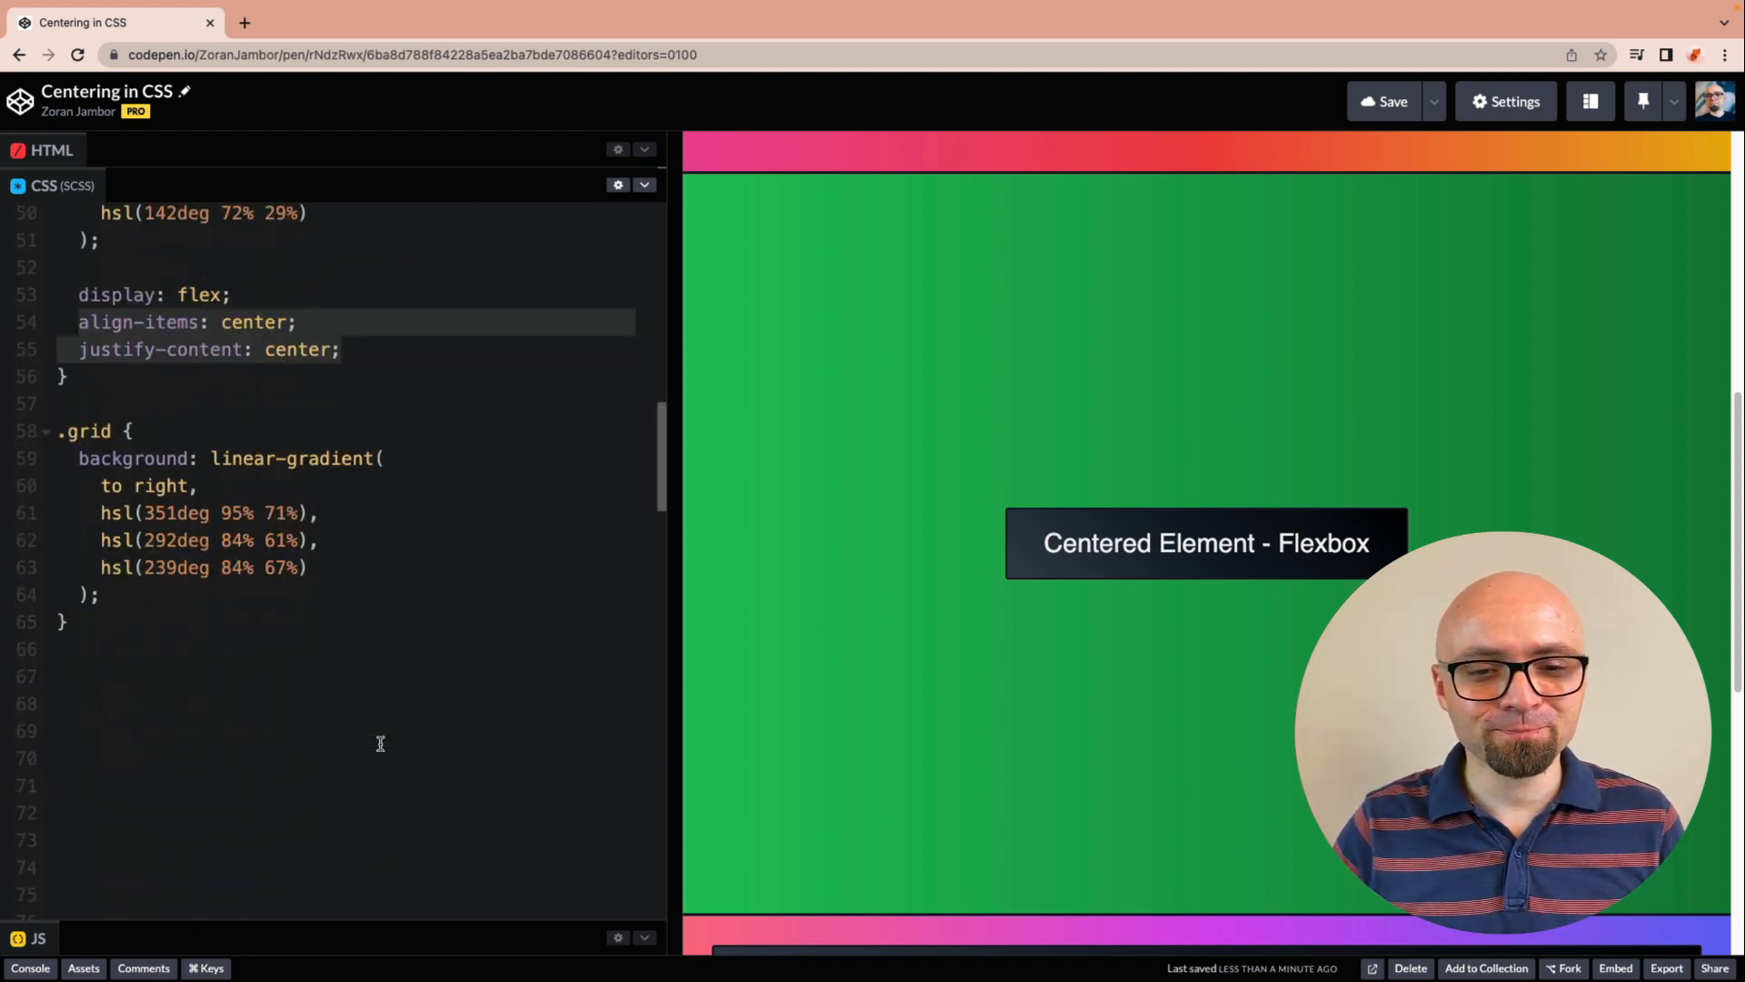
Step: Give .grid display: grid, comment out the separate alignment rules and use place-content: center
{"action": "scroll", "scroll_direction": "down", "scroll_amount": 3}
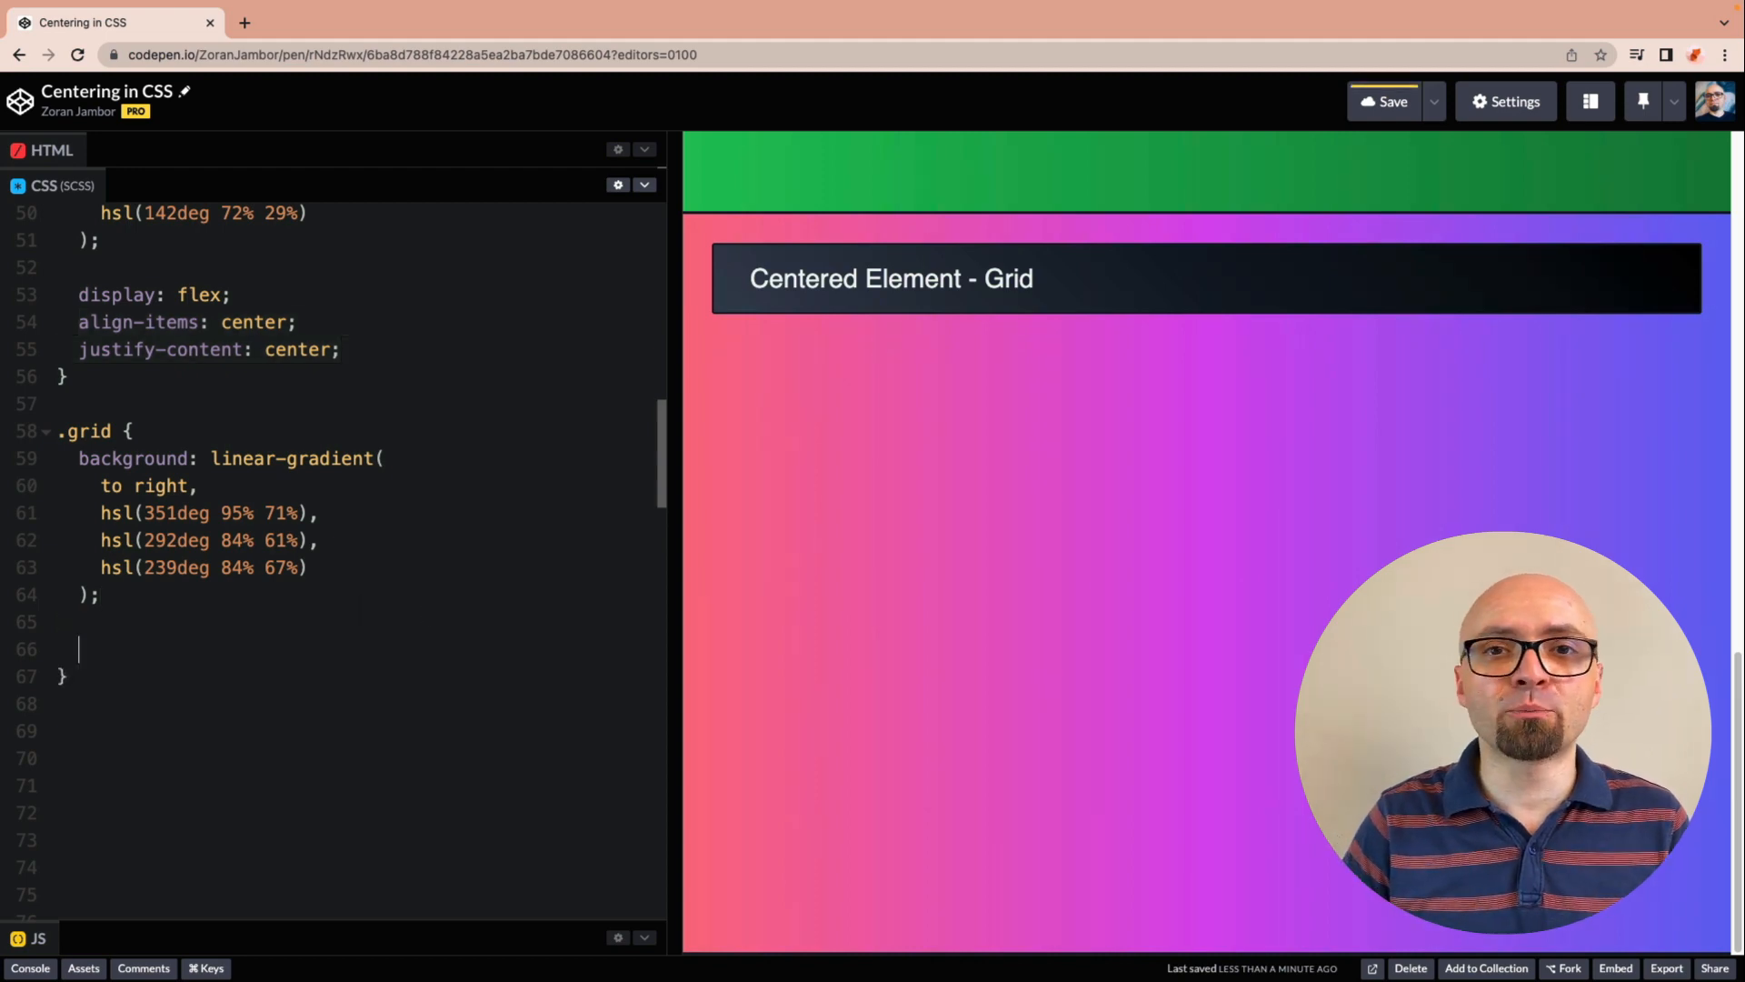
{"action": "type", "text": "display: grid;"}
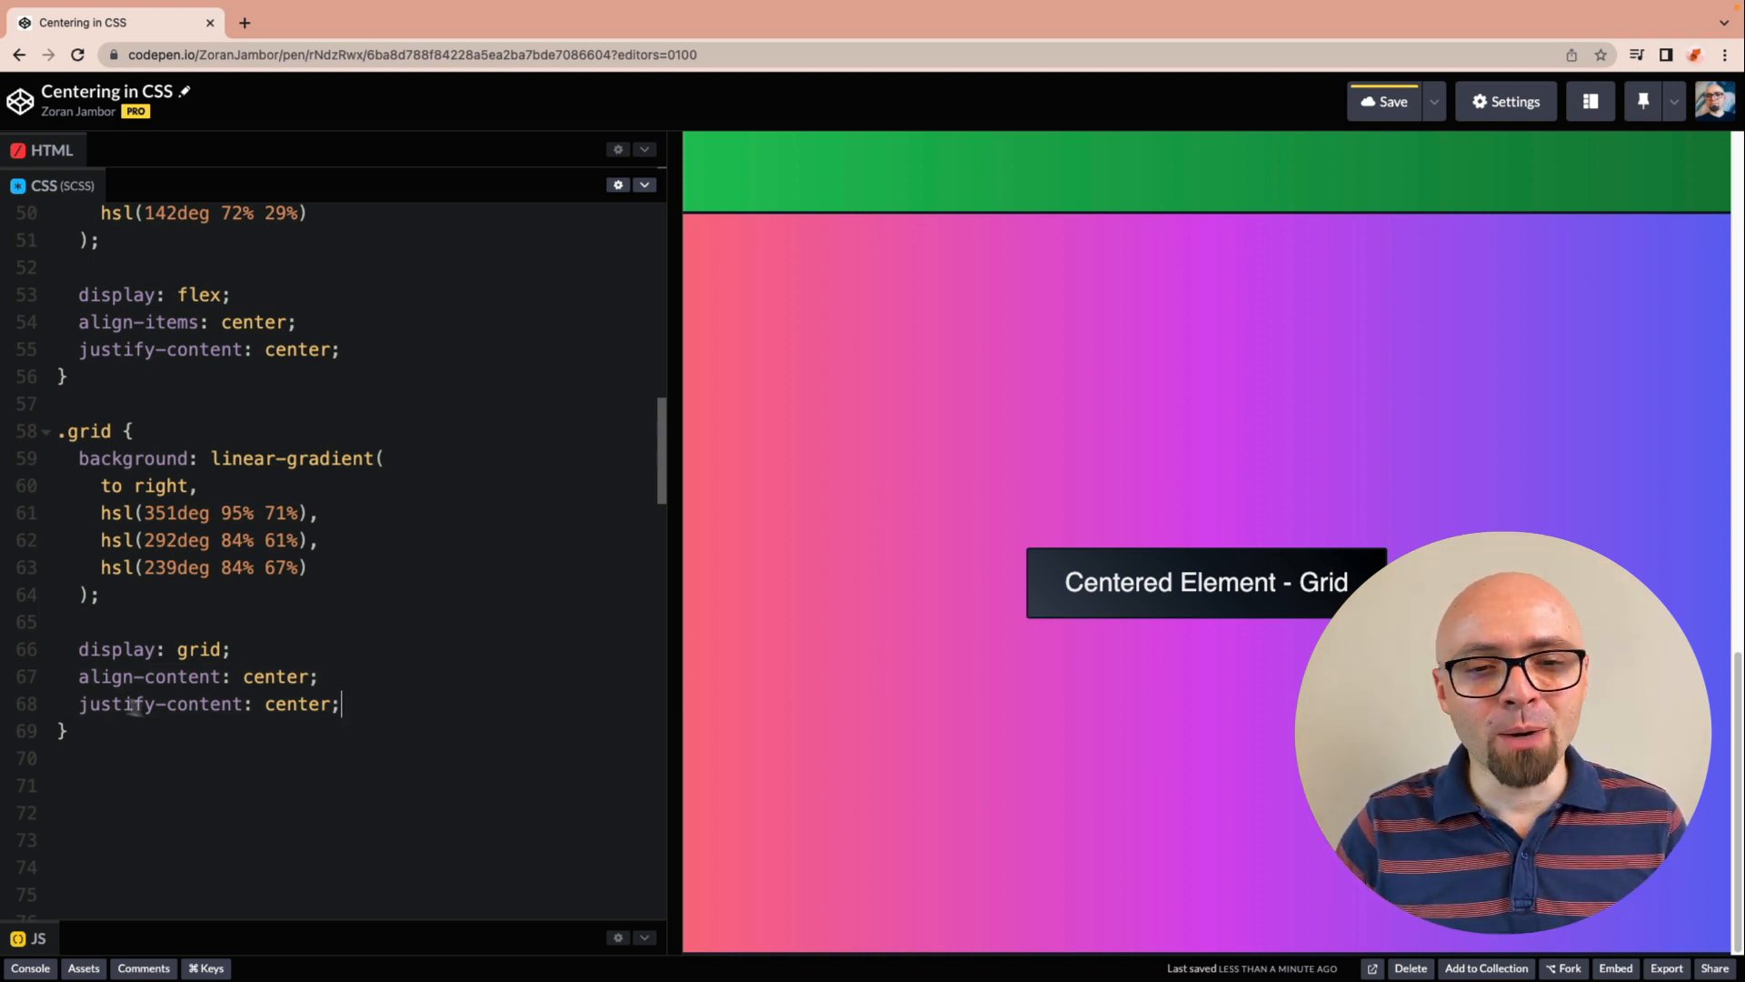
{"action": "double_click", "coordinate": [150, 677]}
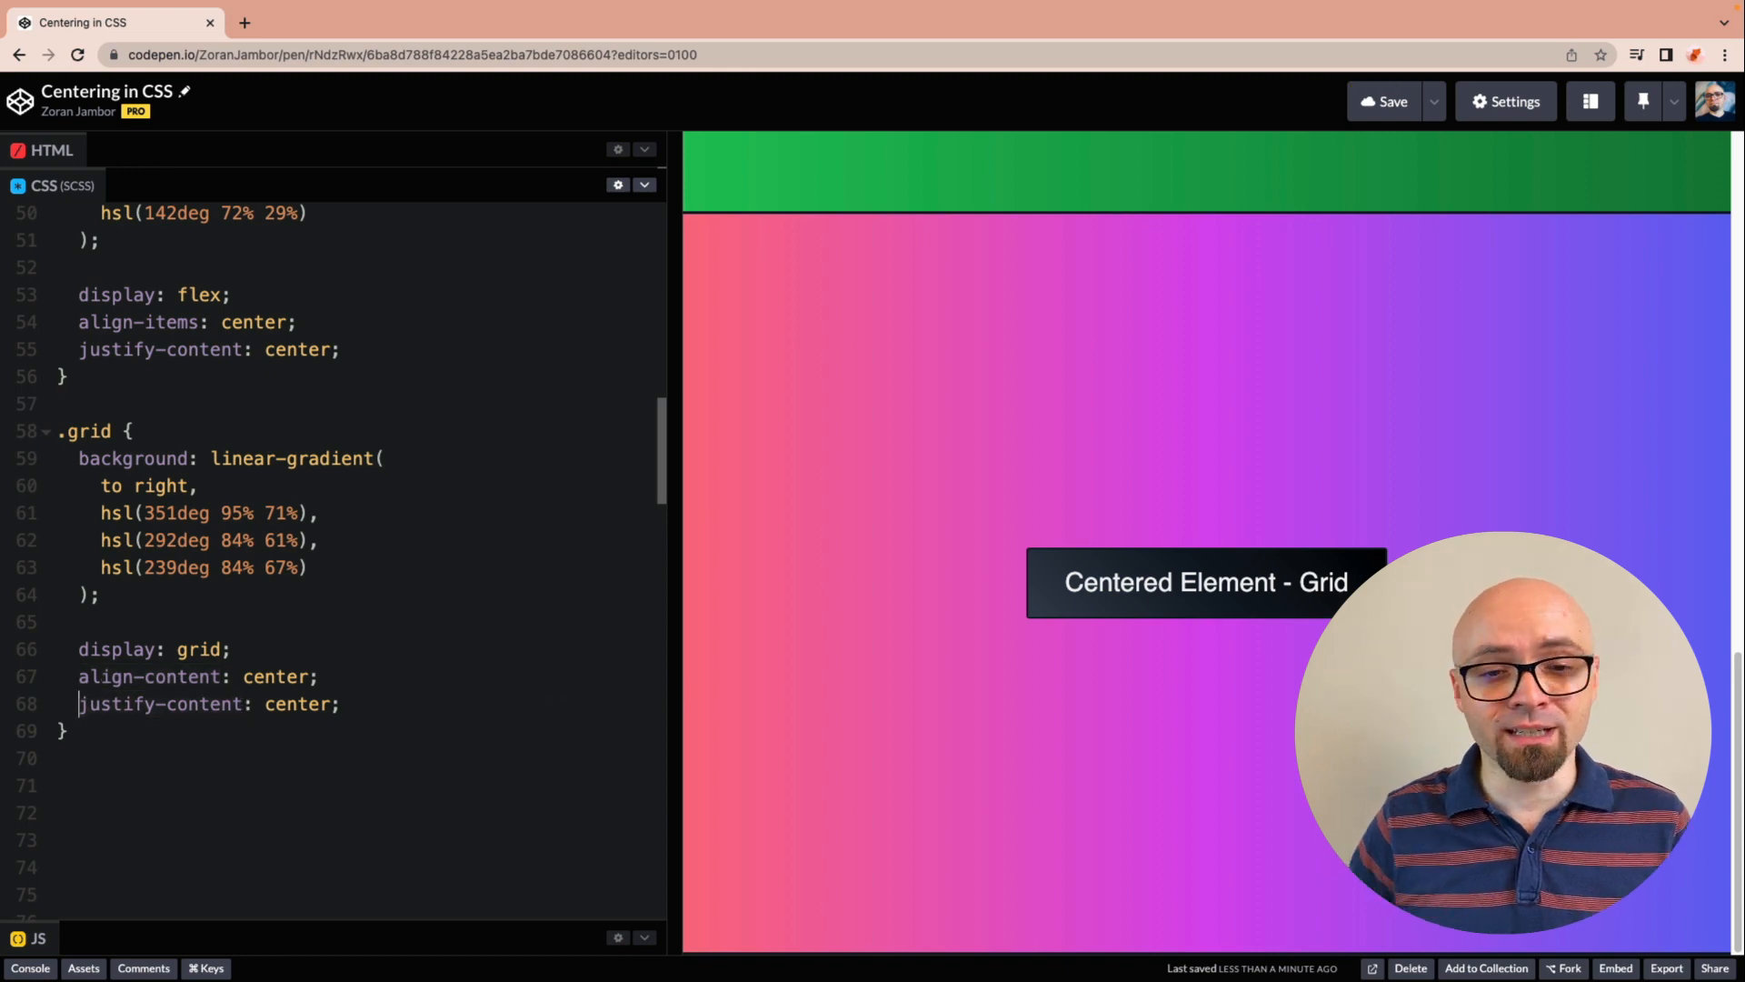
{"action": "type", "text": "//"}
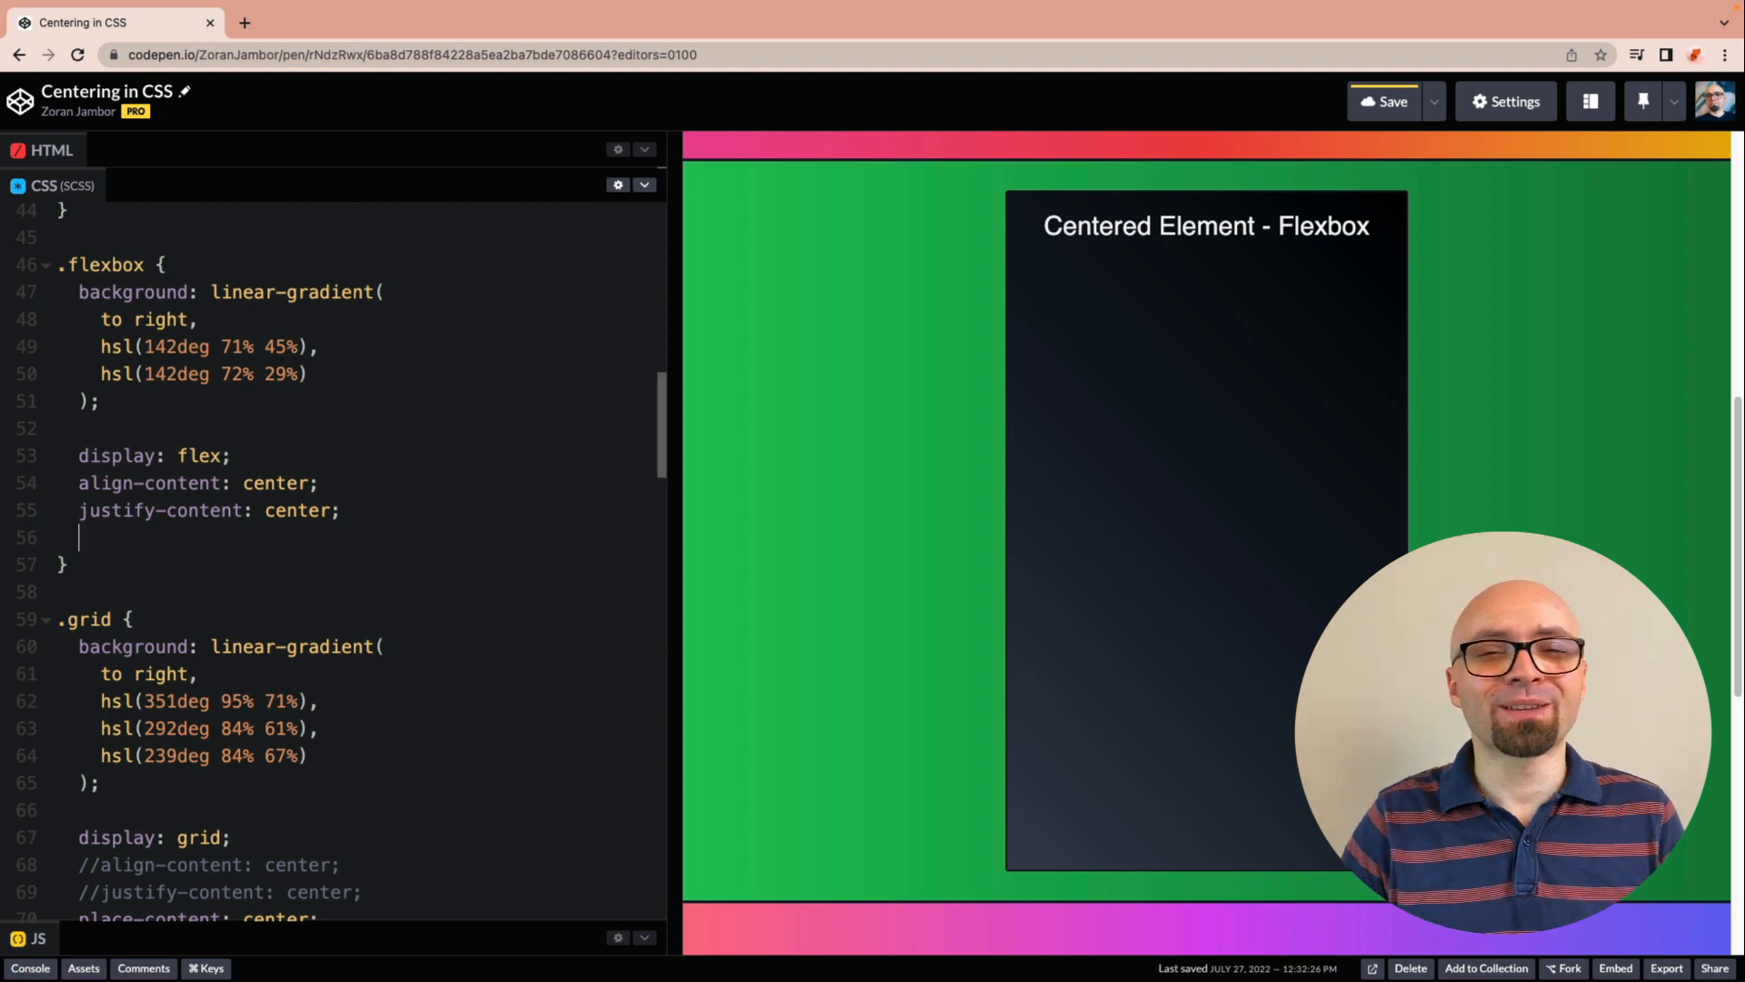
Step: Add flex-wrap: wrap and place-content: center to .flexbox, alignment rules commented out
{"action": "type", "text": "flex-wrap: wrap;"}
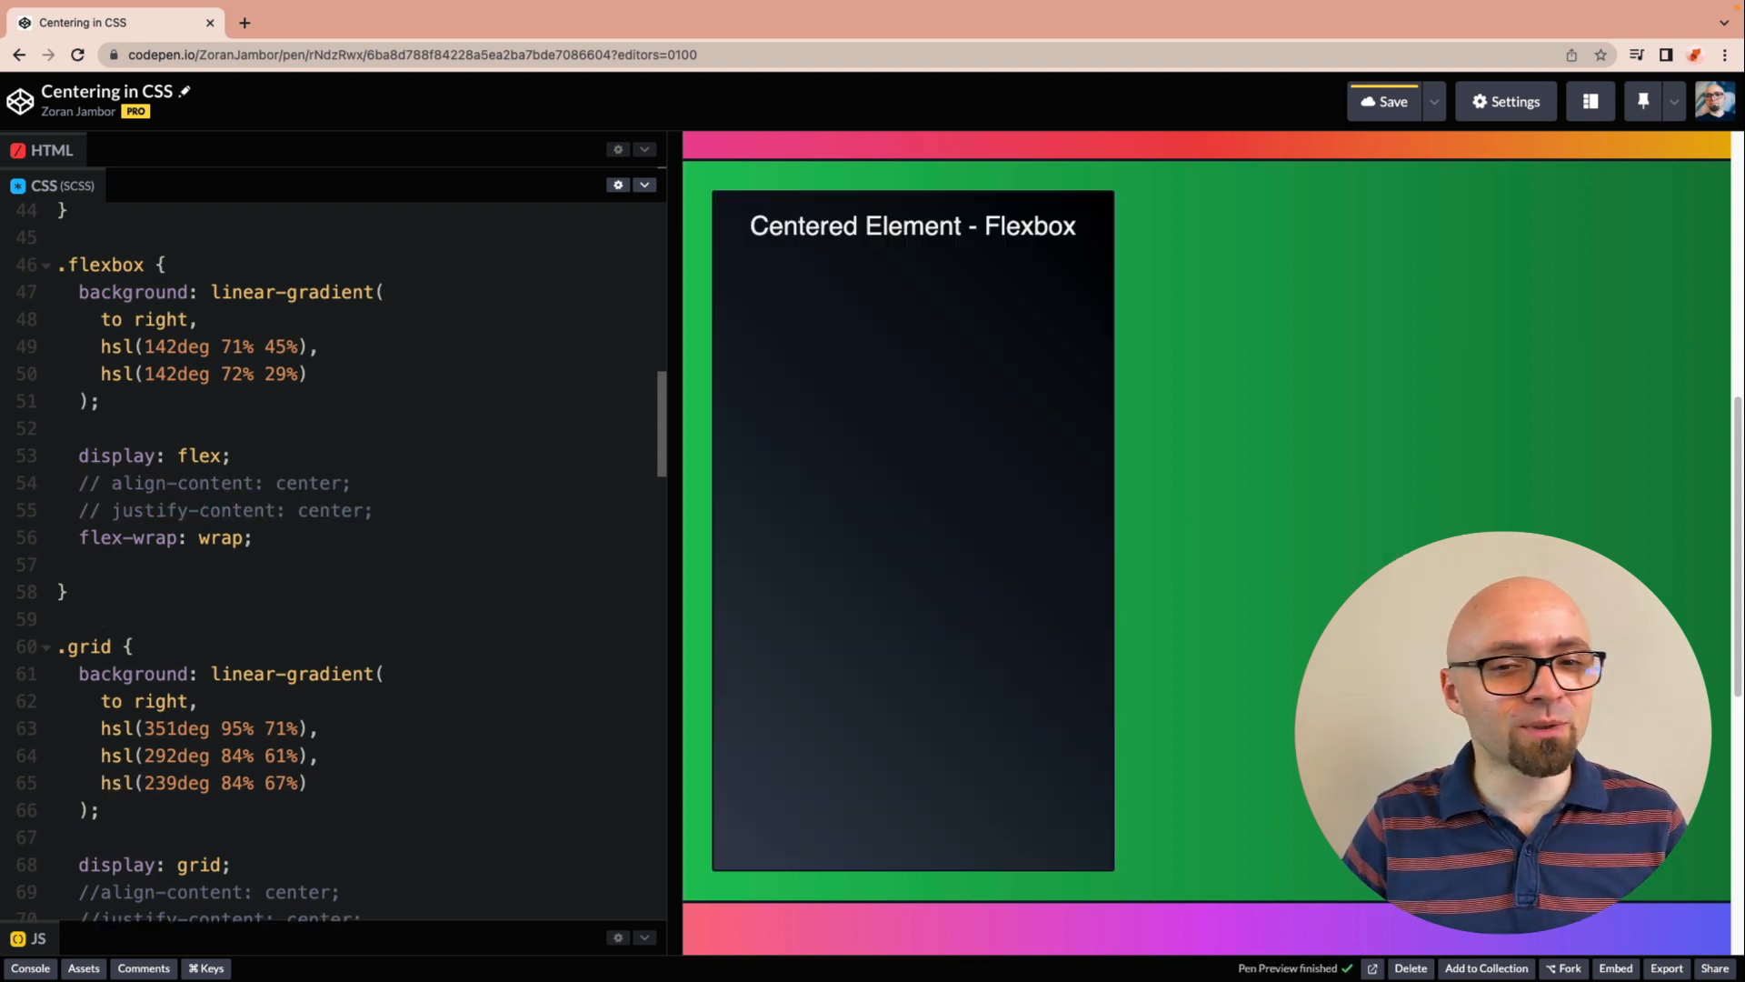
{"action": "type", "text": "place-content: center;"}
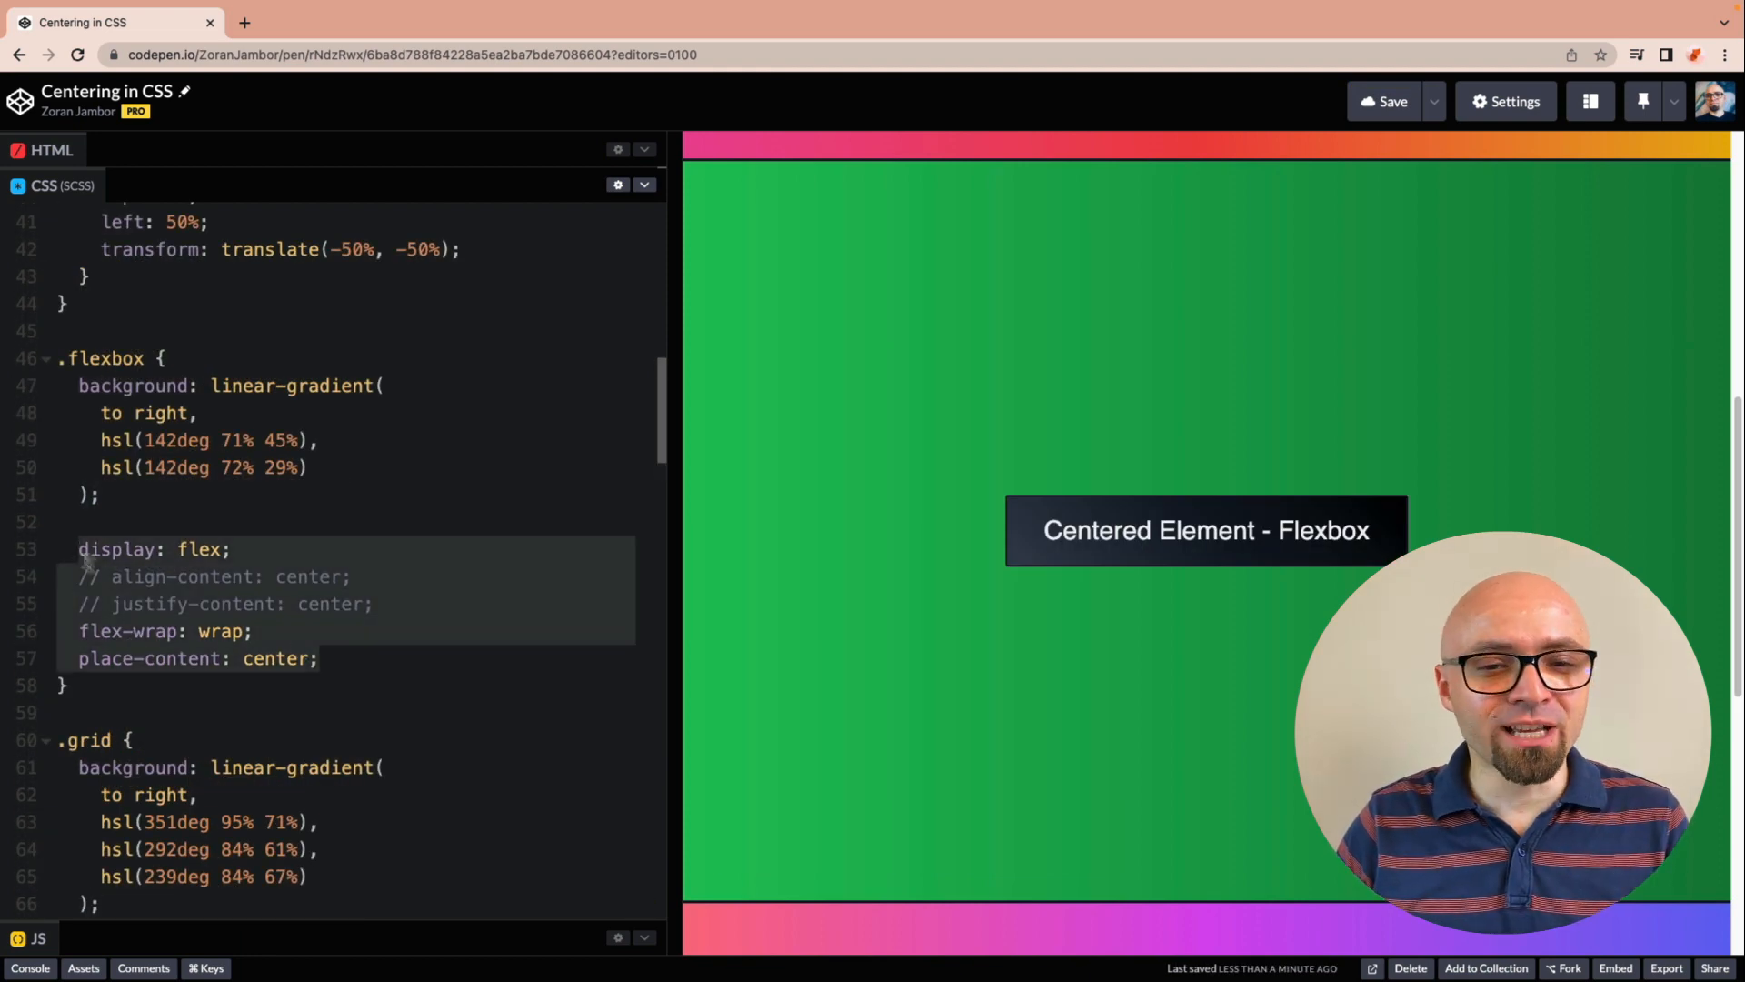
{"action": "scroll", "scroll_direction": "down", "scroll_amount": 3}
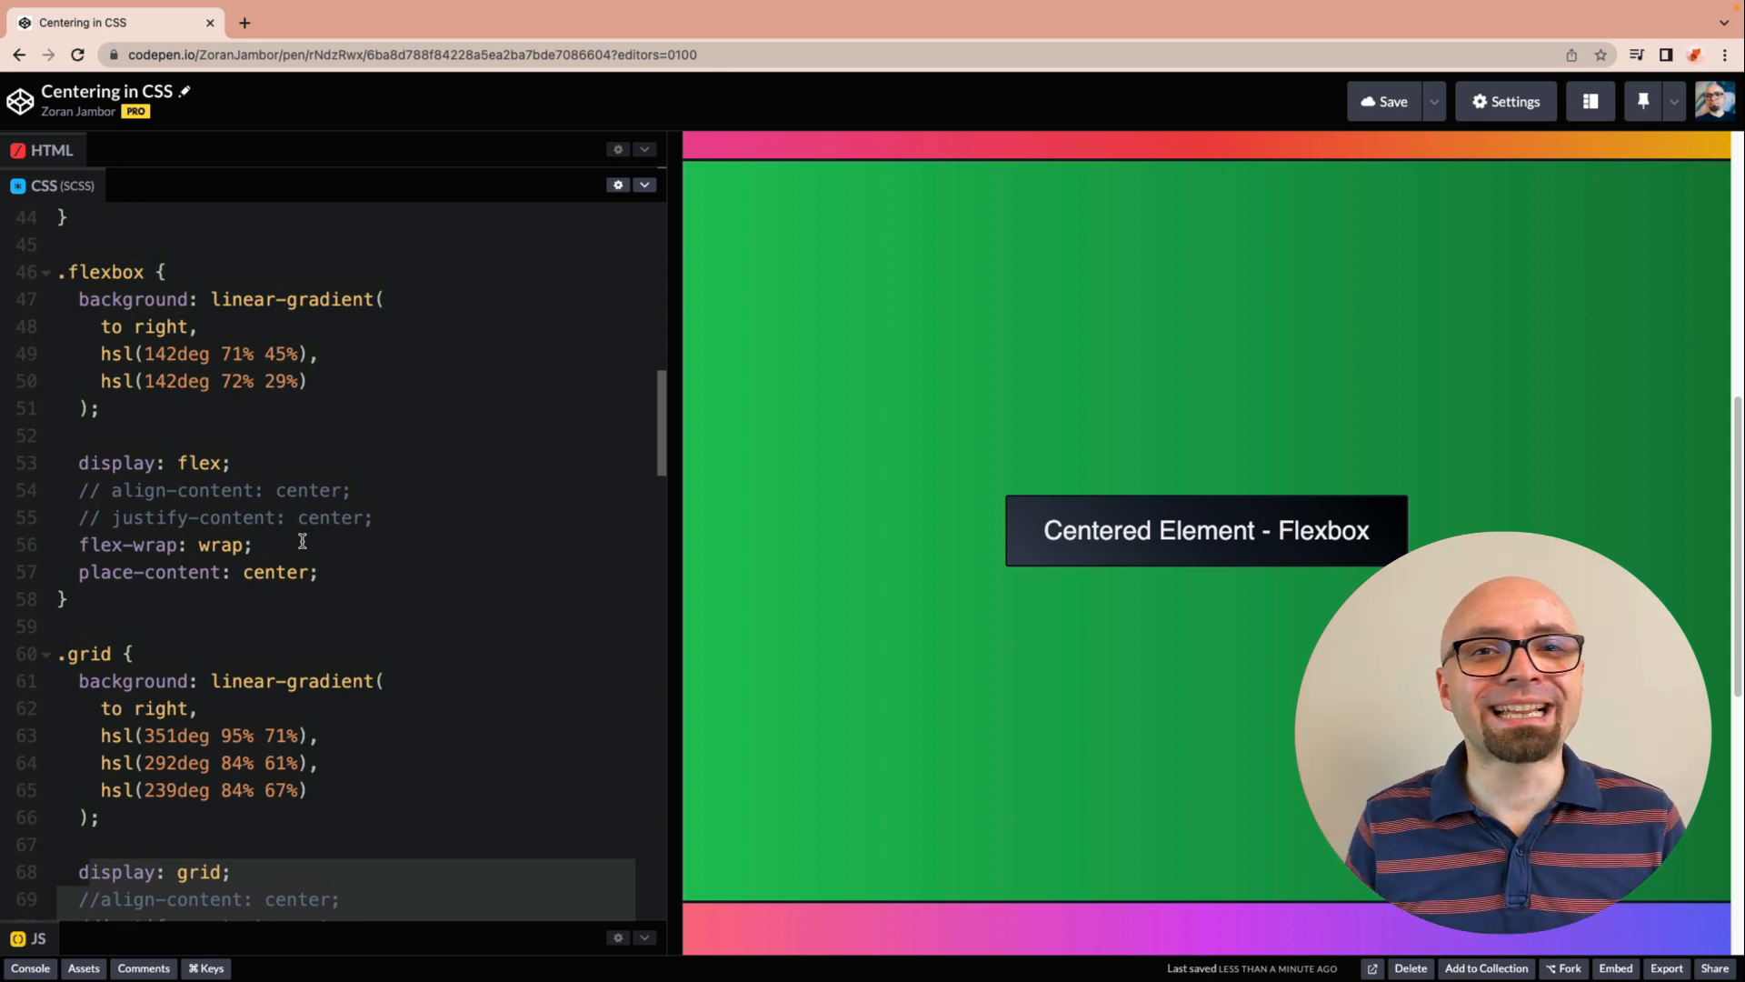
{"action": "mouse_move", "coordinate": [907, 763]}
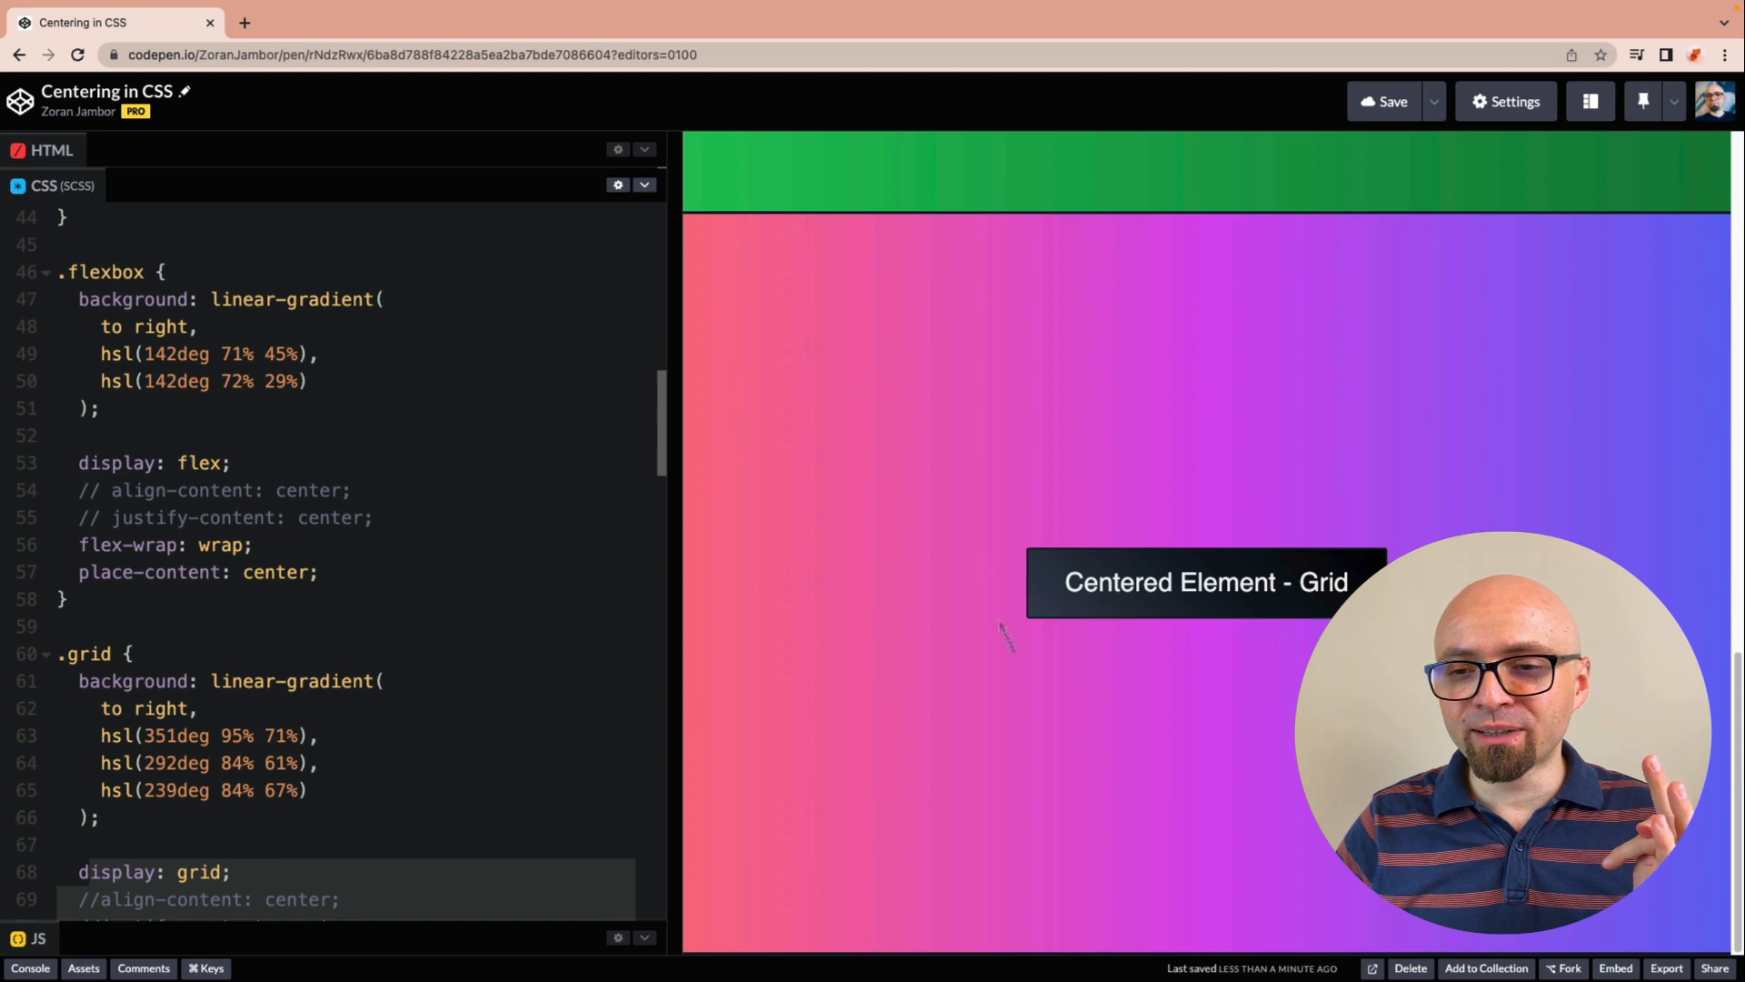
{"action": "mouse_move", "coordinate": [1345, 556]}
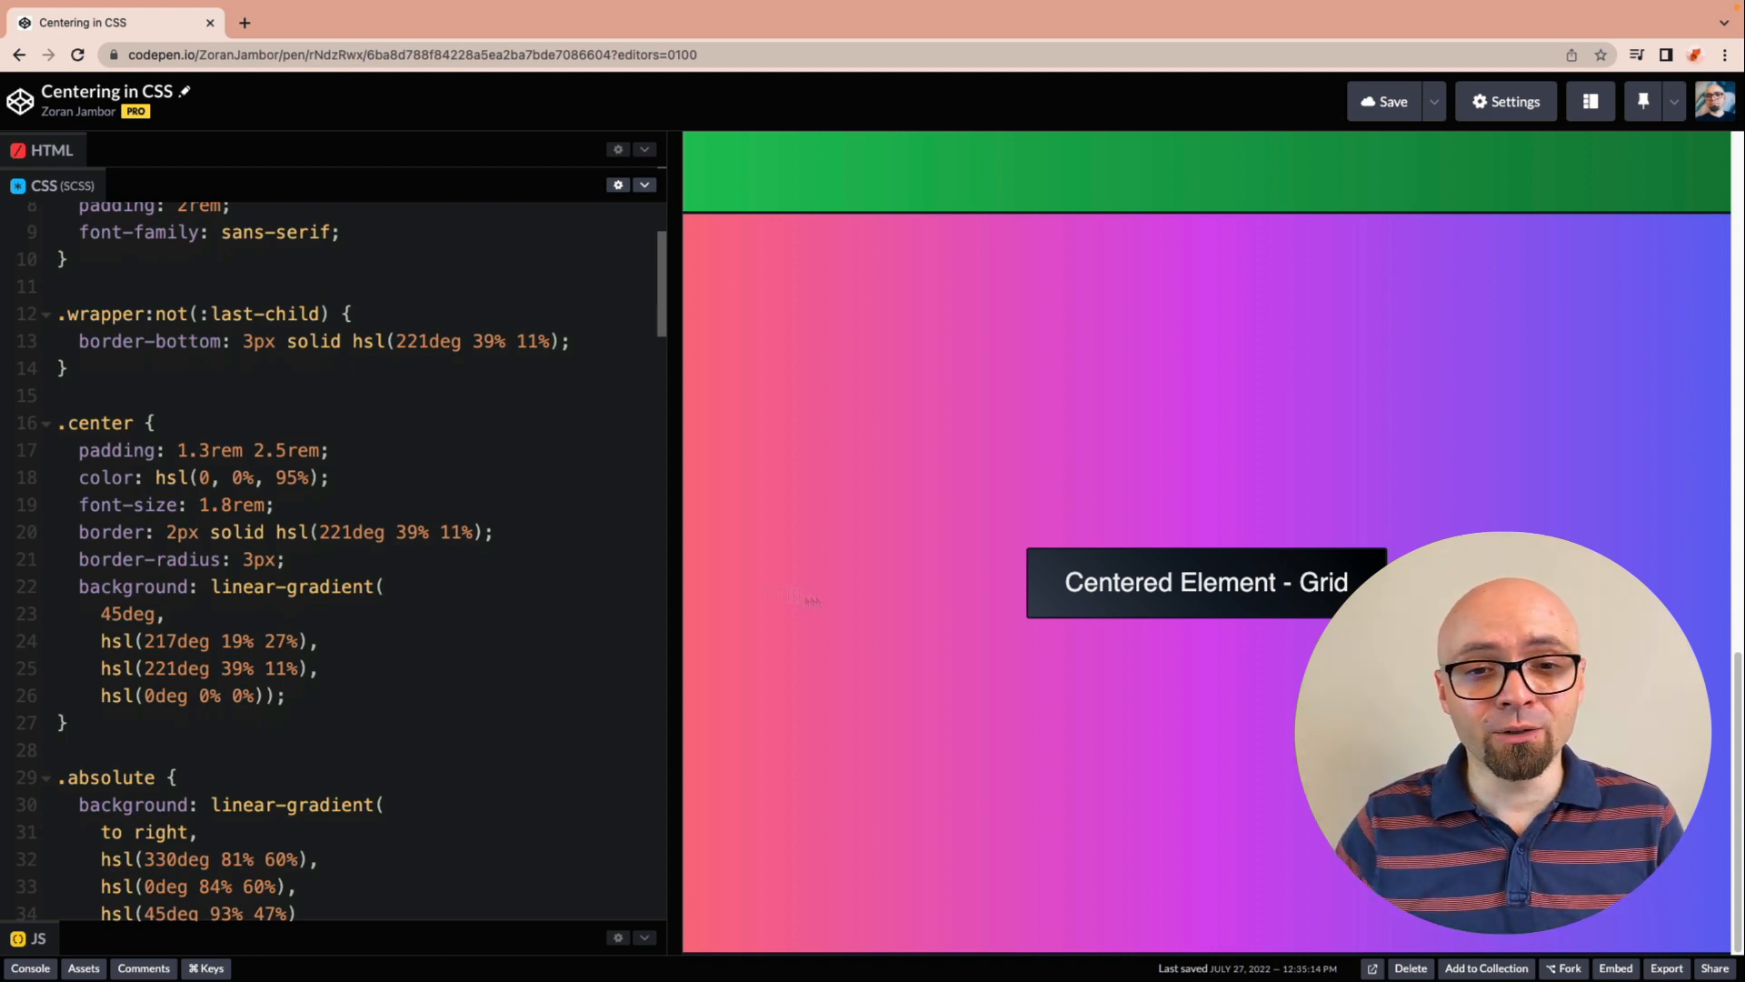
Step: Add a commented-out margin-top: -1rem to .center and padding-bottom: 3rem to .wrapper
{"action": "type", "text": "marg"}
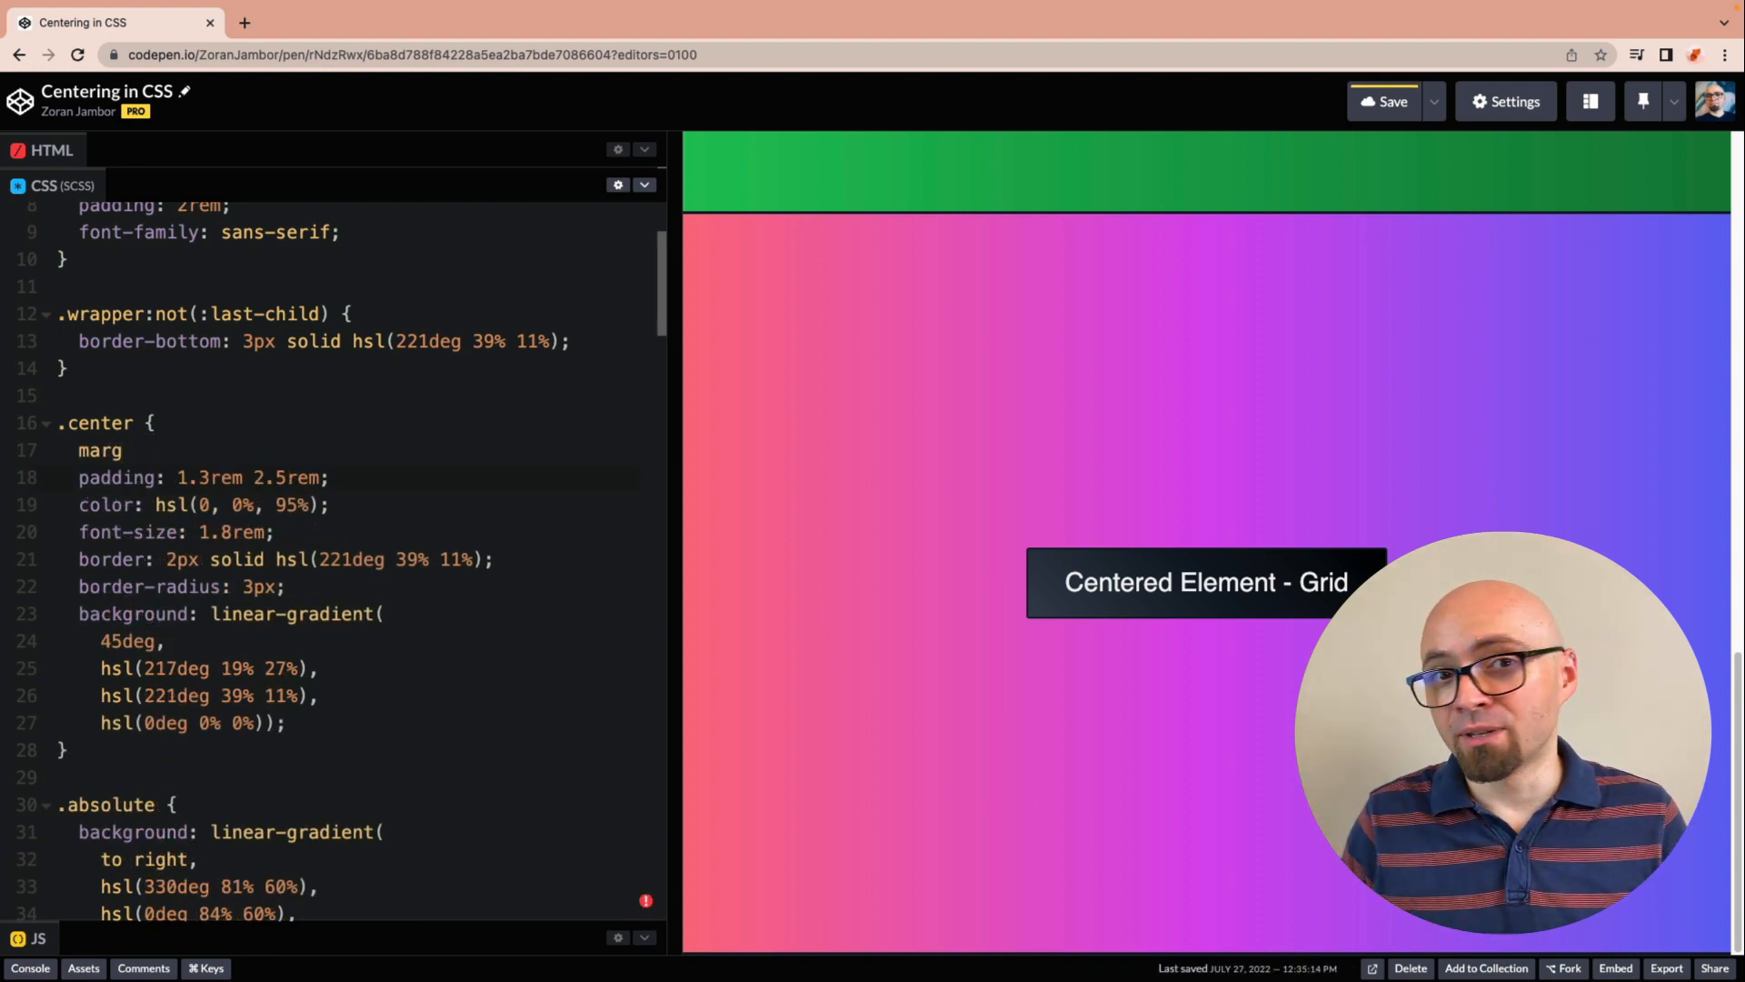
{"action": "type", "text": "ing-top: -1rem;"}
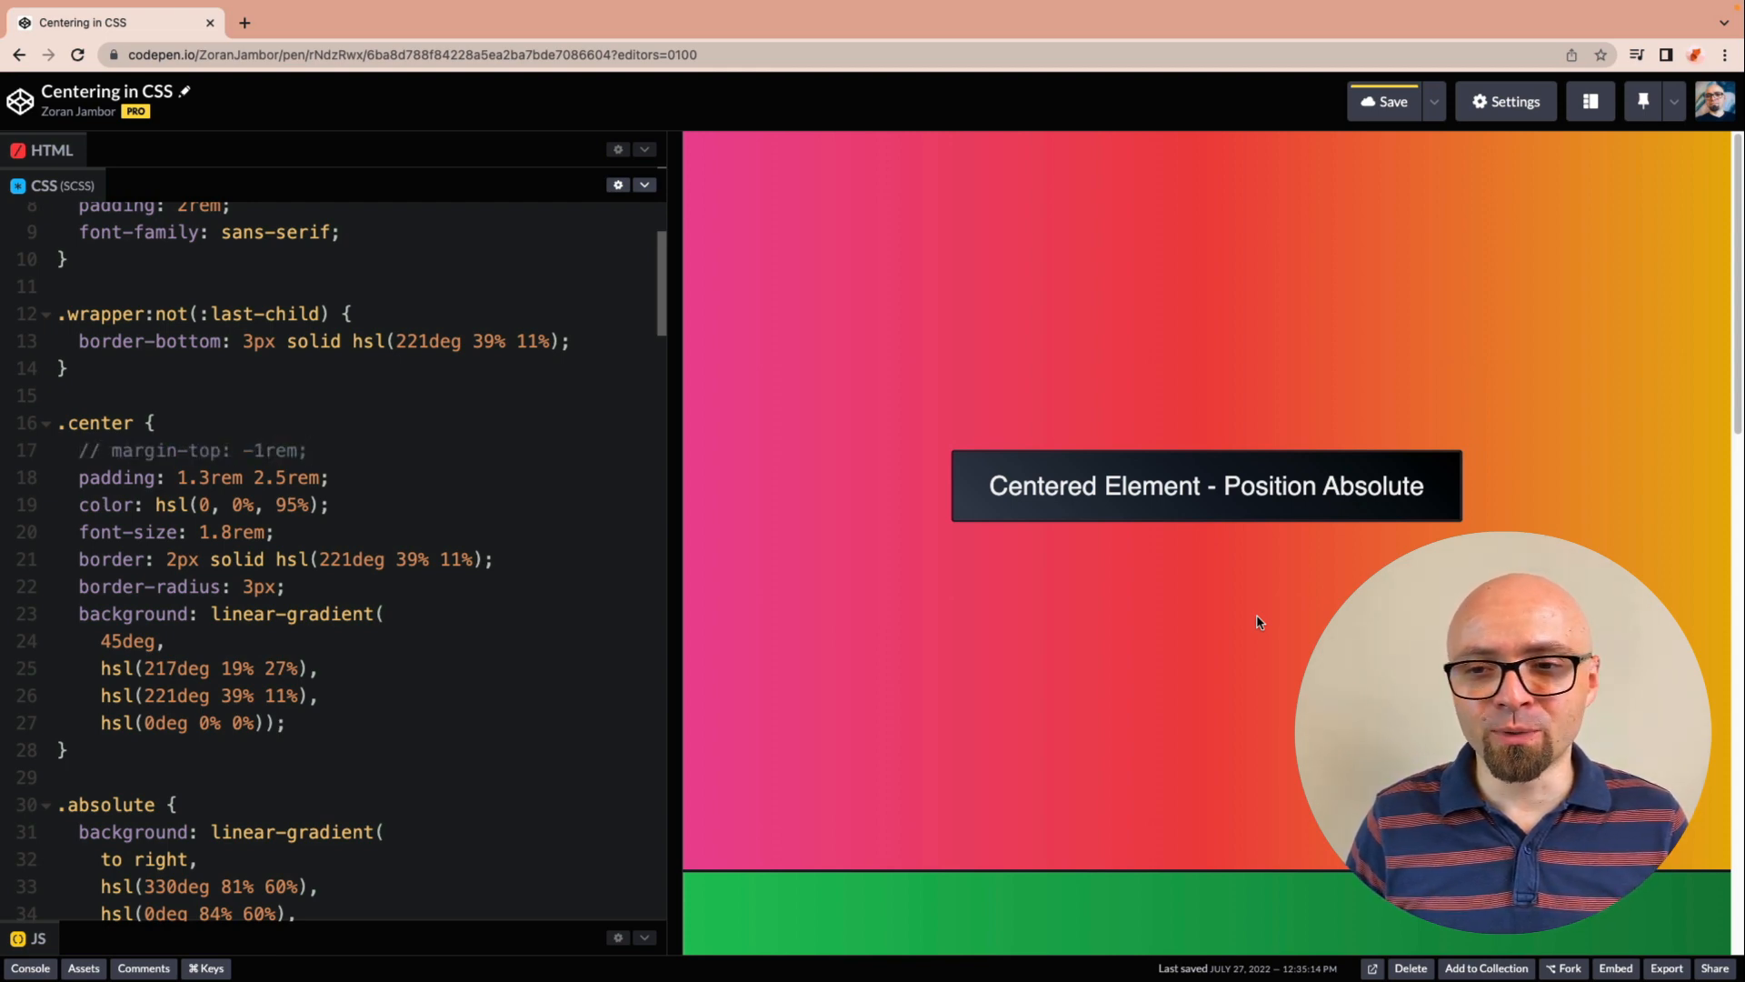
{"action": "left_click", "coordinate": [175, 449]}
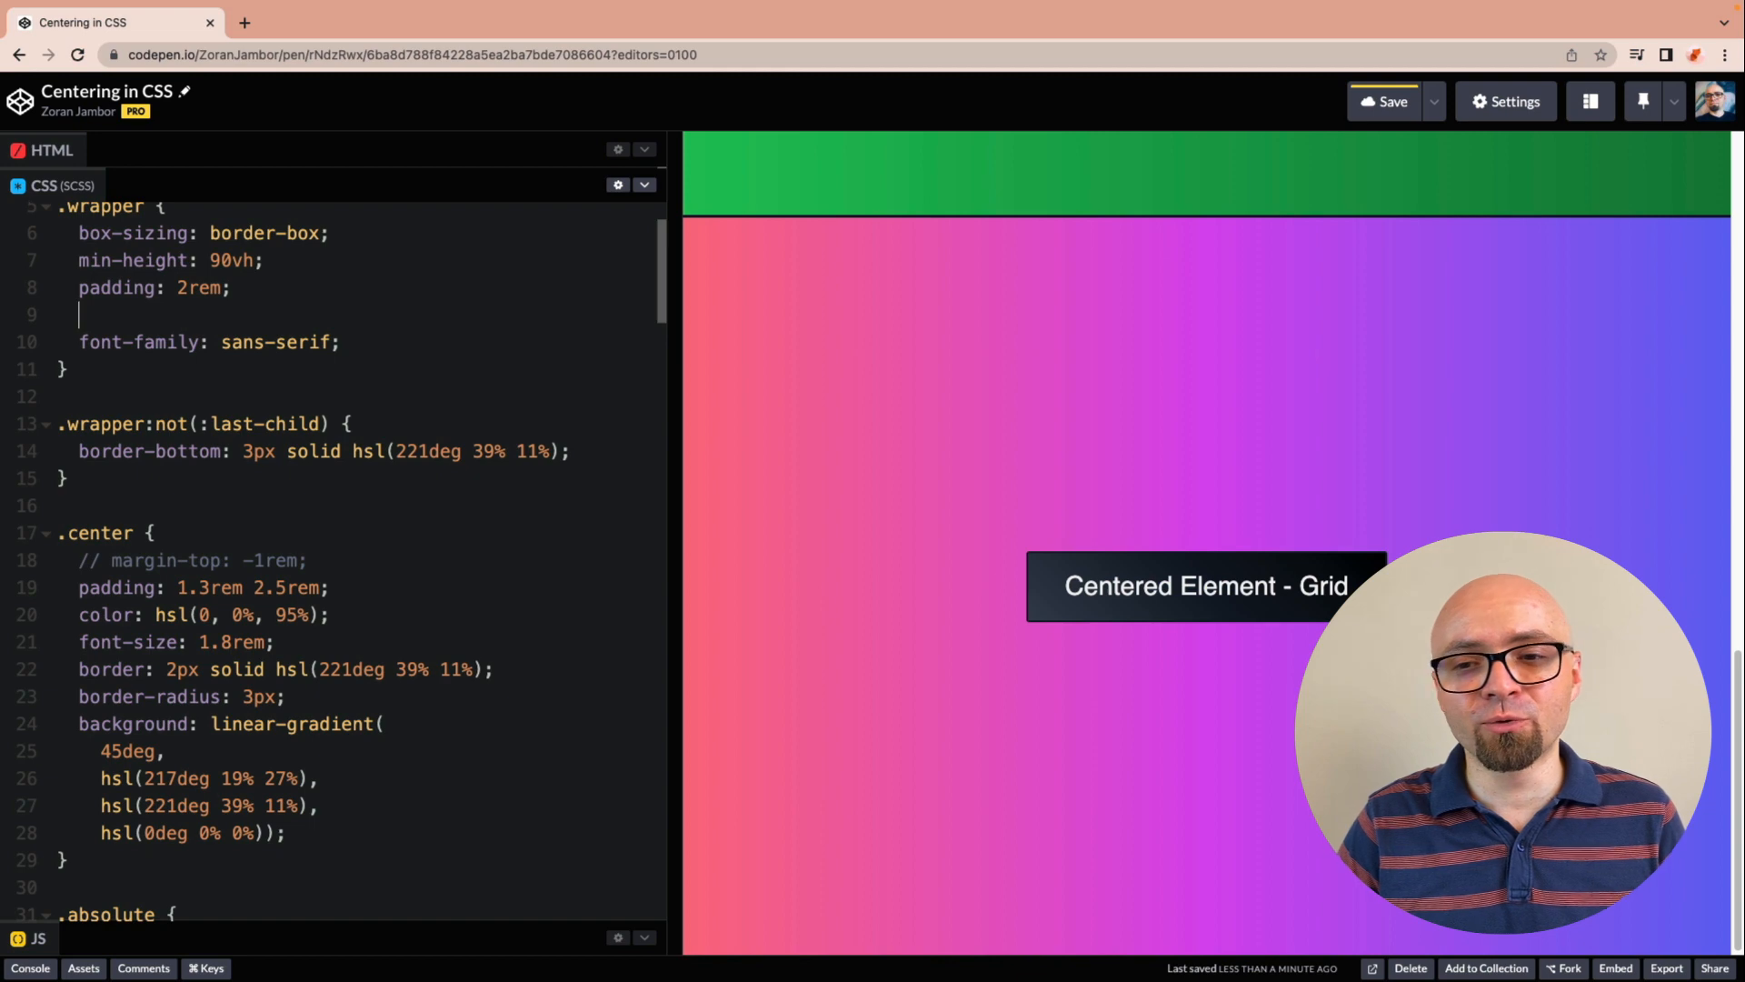
{"action": "type", "text": "padding-bottom: 3rem;"}
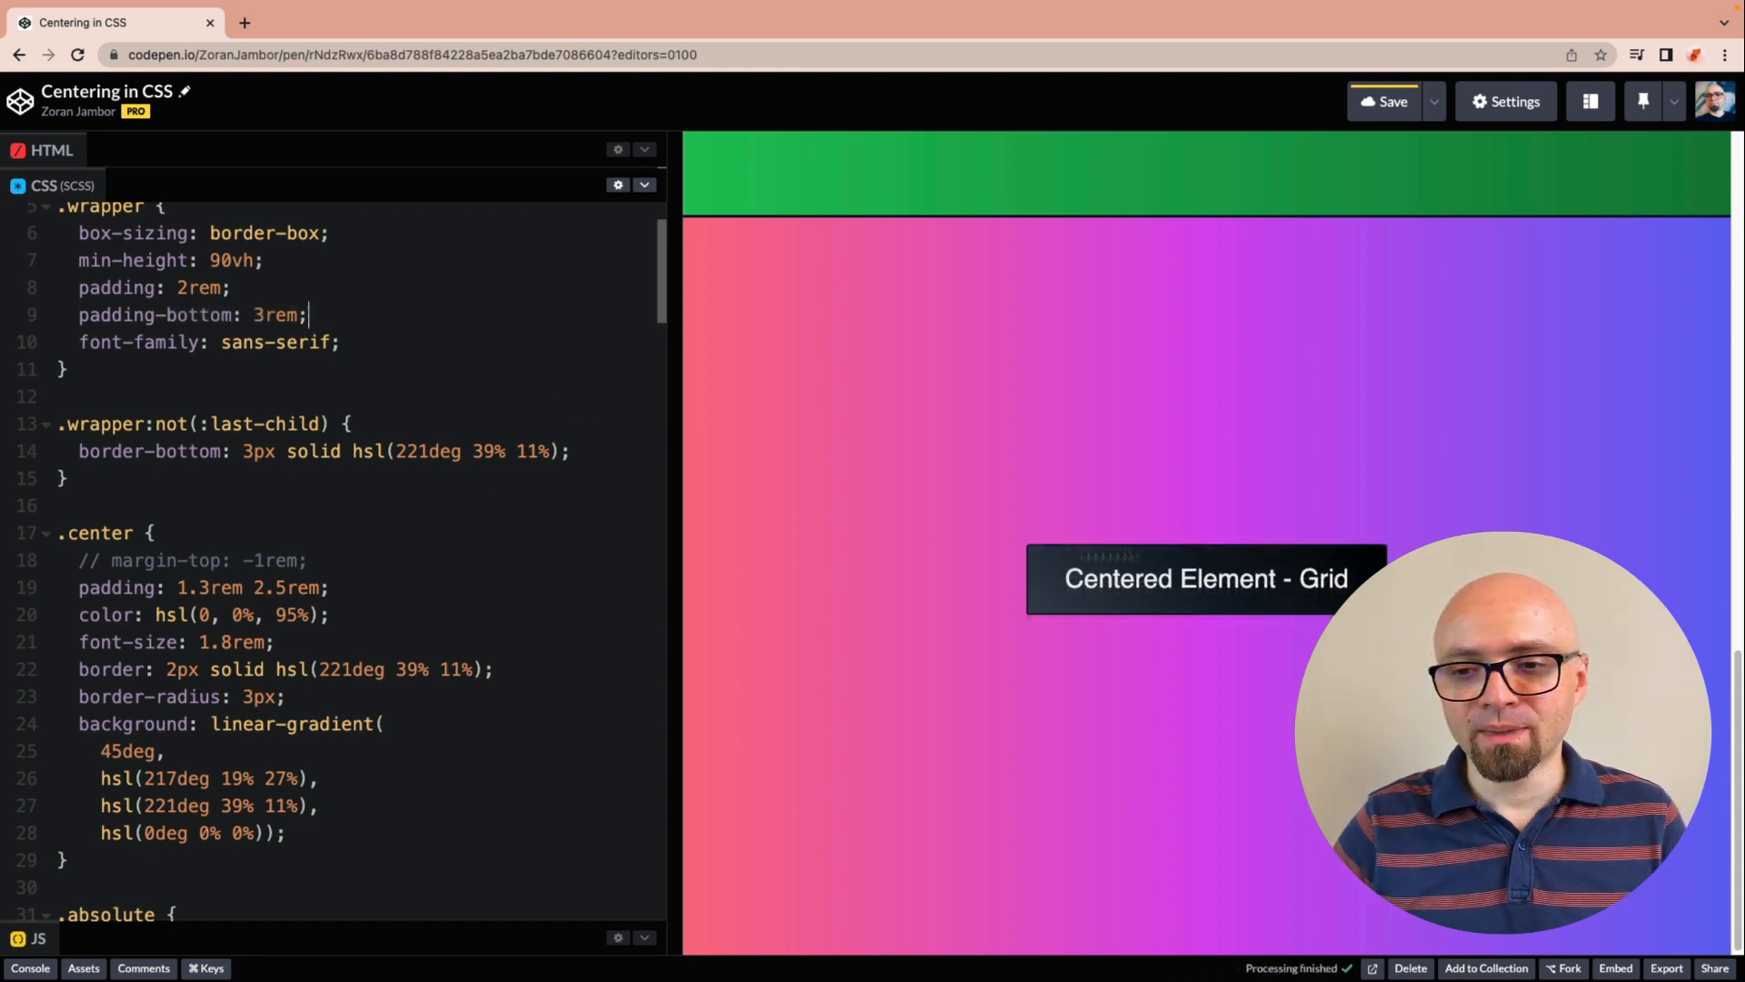